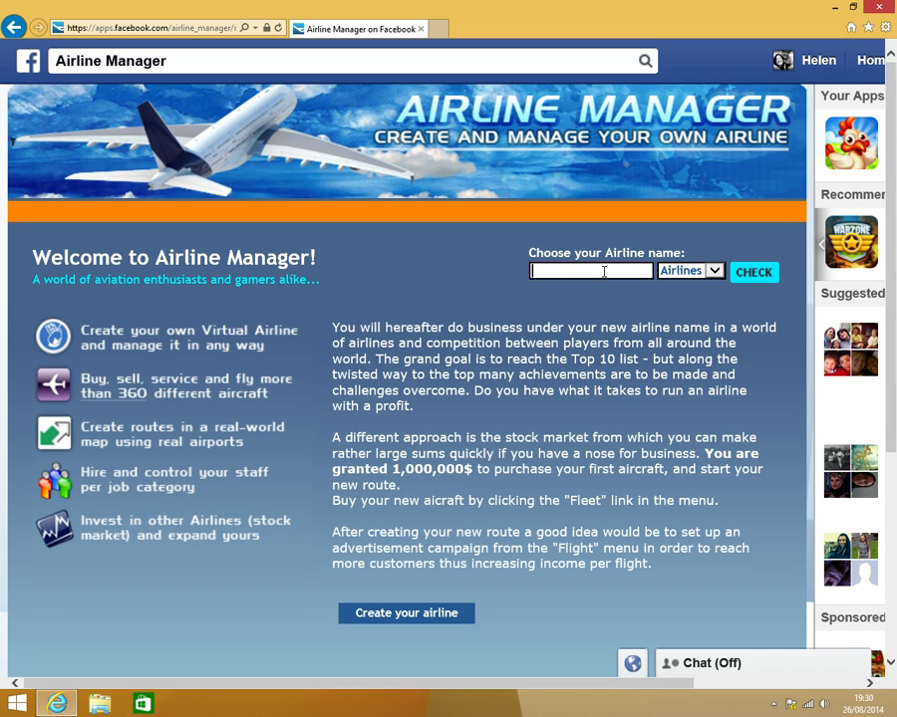
Enter the airline name GYSIMZ and check that it is available
{"action": "type", "text": "G"}
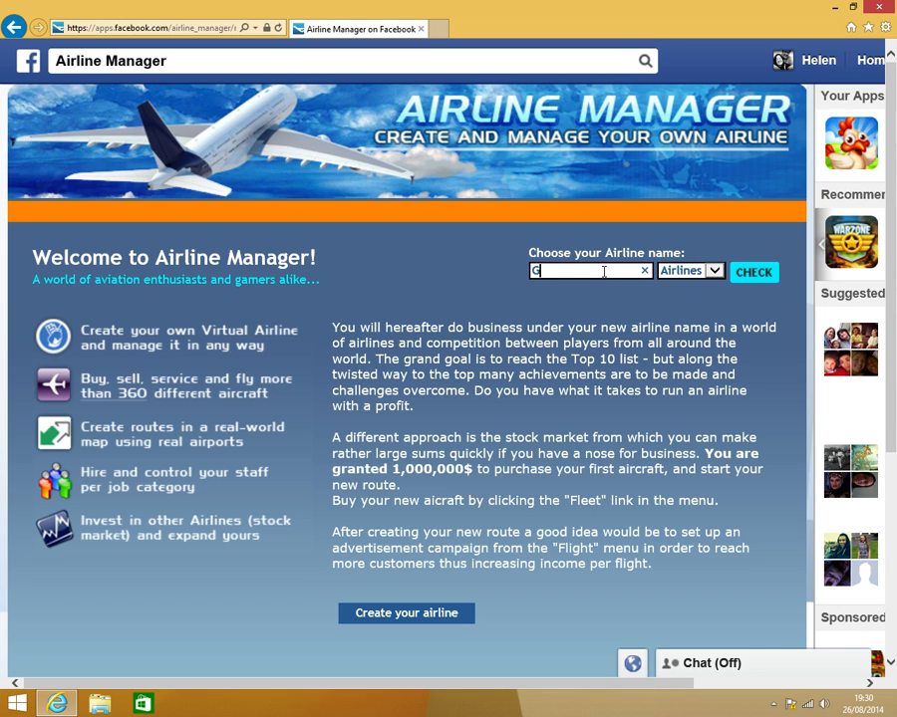
{"action": "type", "text": "GYSIM"}
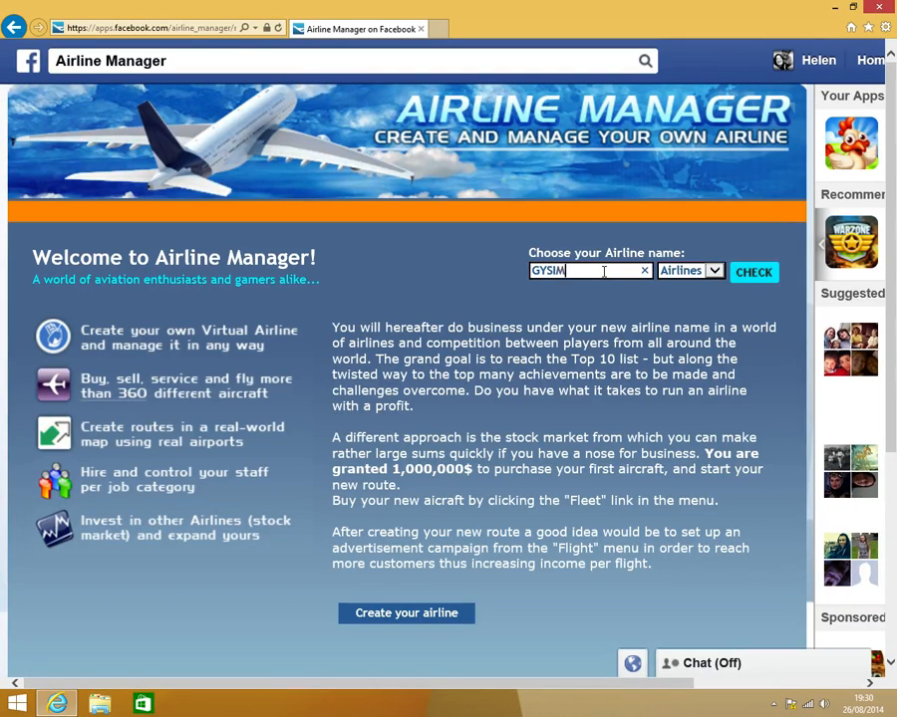
{"action": "type", "text": "Z"}
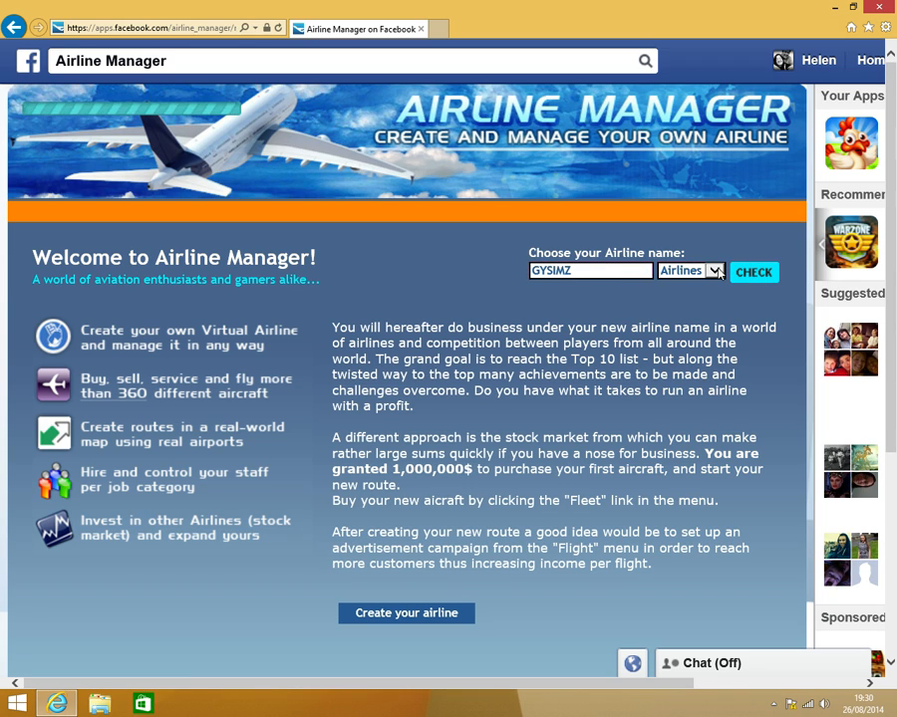
{"action": "left_click", "coordinate": [754, 271]}
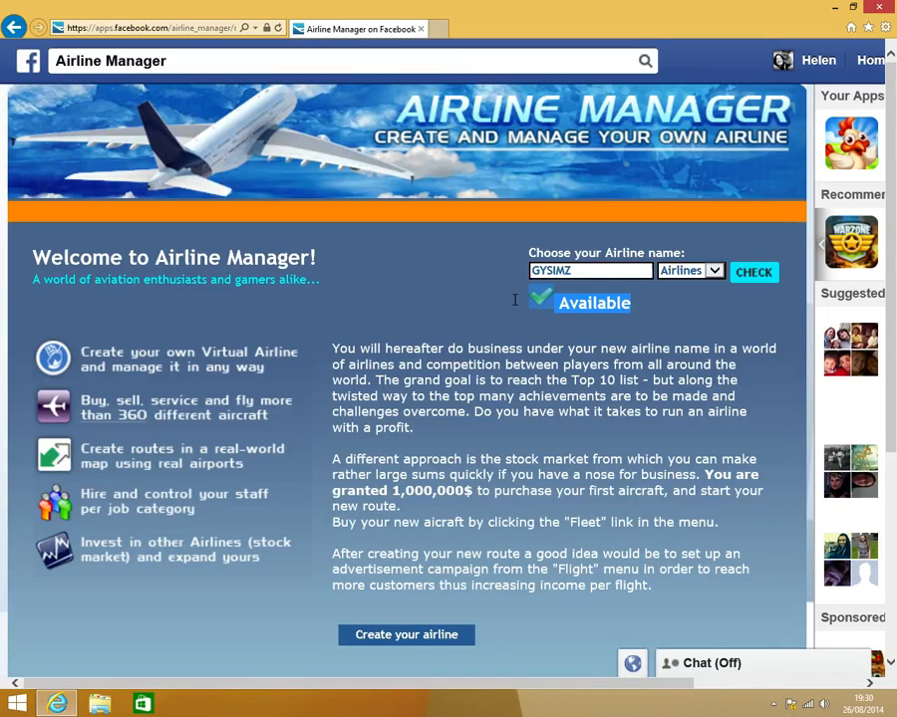
{"action": "scroll", "scroll_direction": "down", "scroll_amount": 3}
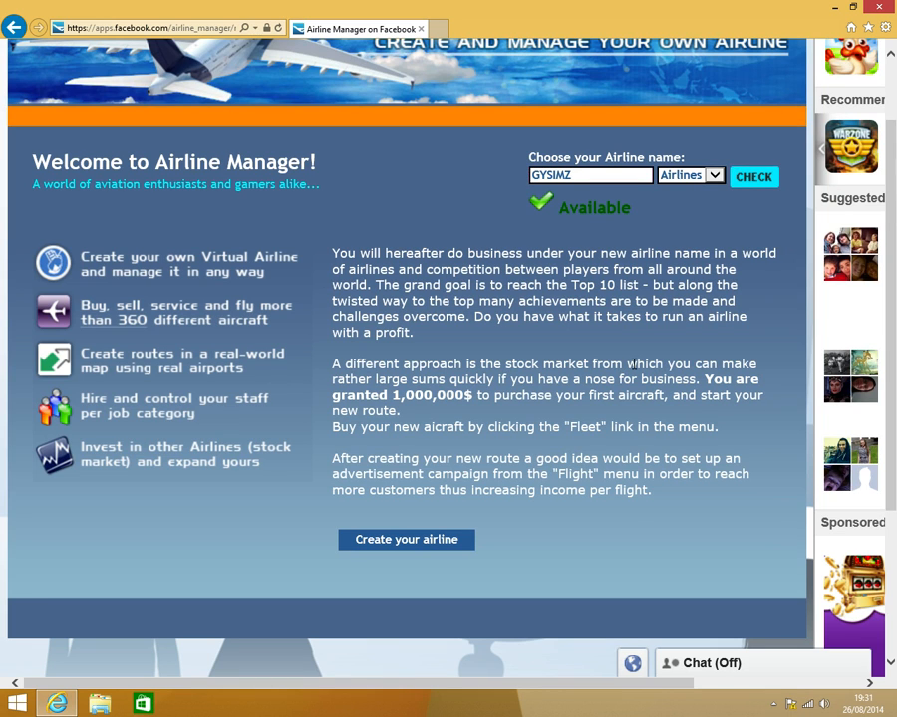
Create GYSIMZ Airlines and step through the introduction, skipping the homebase choice
{"action": "left_click", "coordinate": [407, 538]}
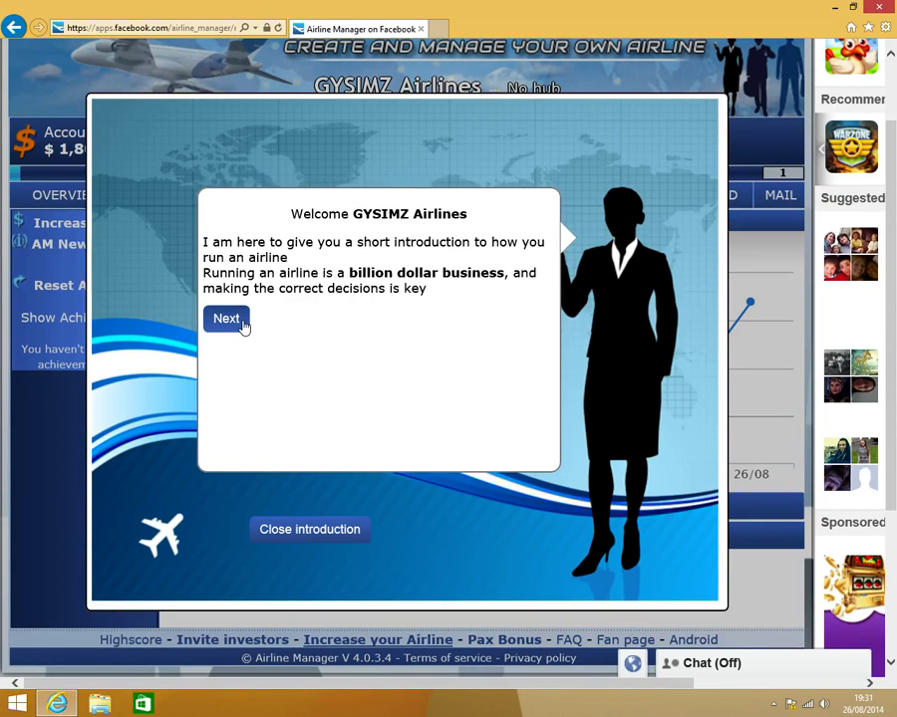
{"action": "left_click", "coordinate": [227, 319]}
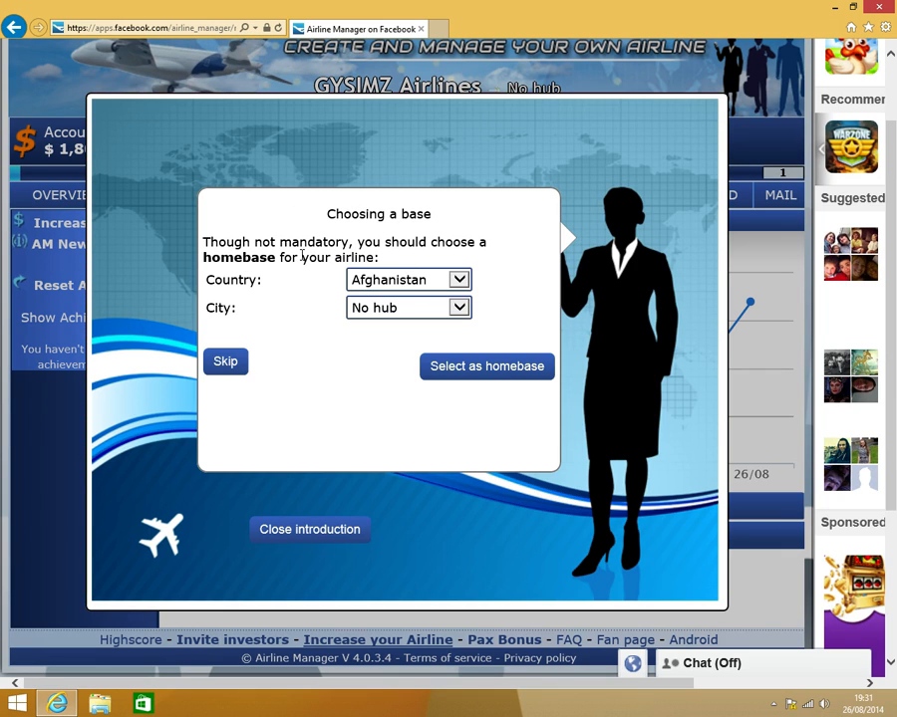
{"action": "mouse_move", "coordinate": [267, 328]}
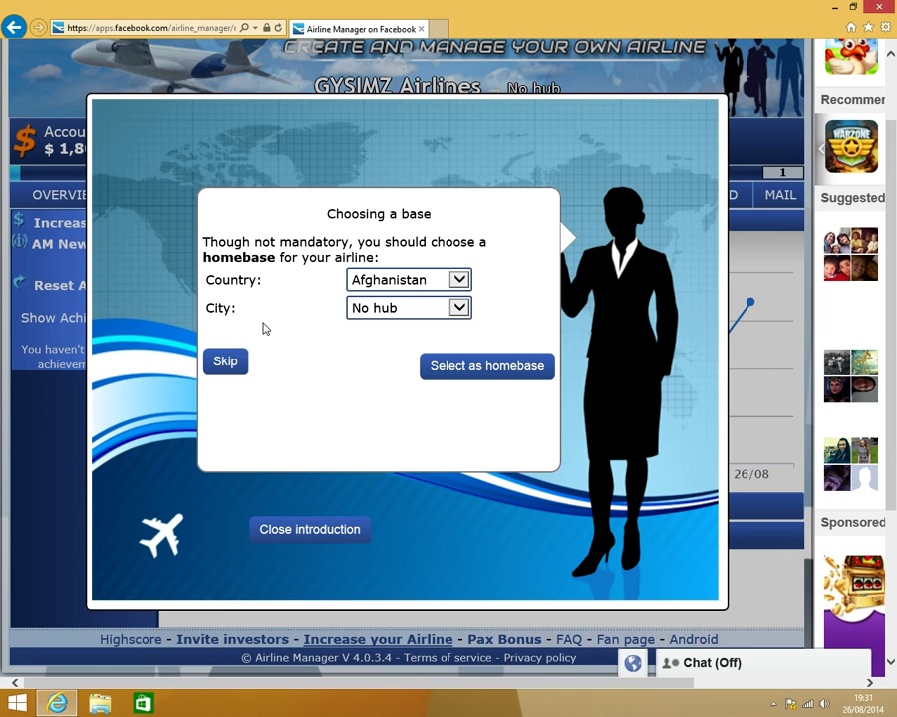
{"action": "left_click", "coordinate": [226, 361]}
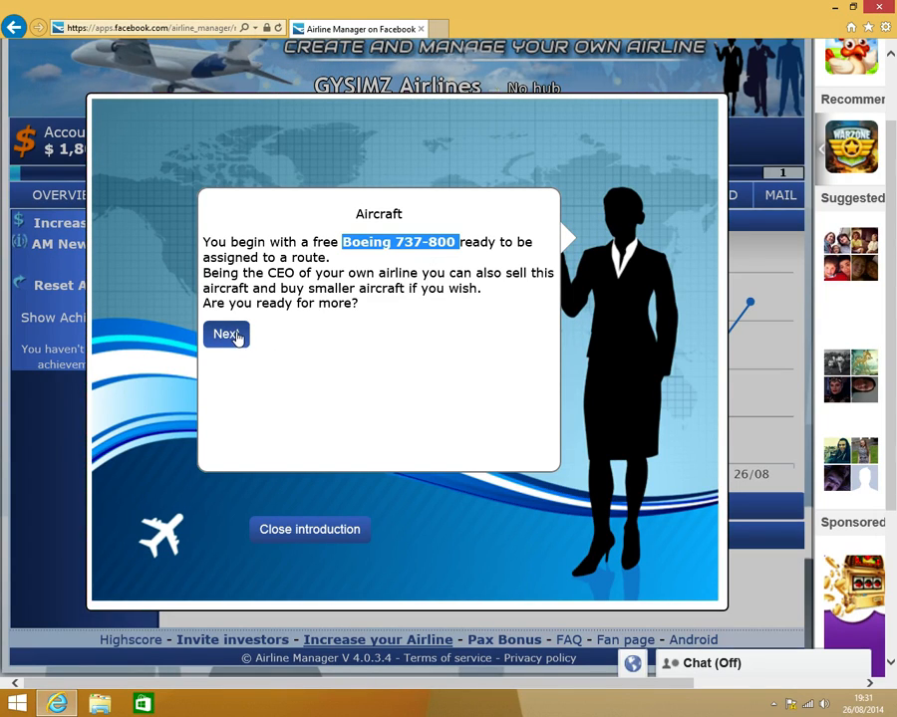
{"action": "left_click", "coordinate": [225, 335]}
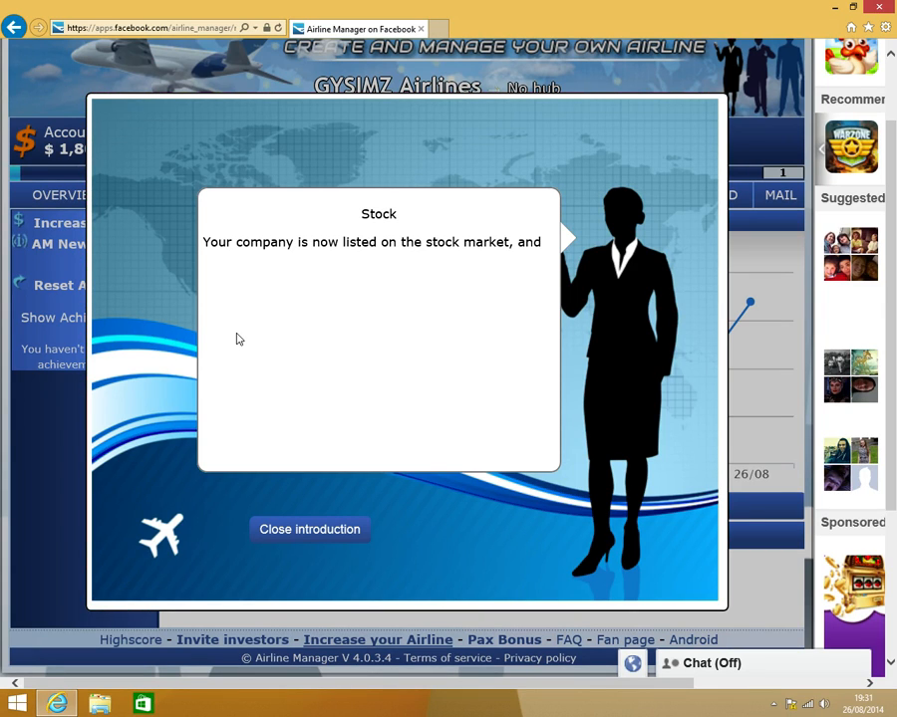
{"action": "left_click", "coordinate": [309, 530]}
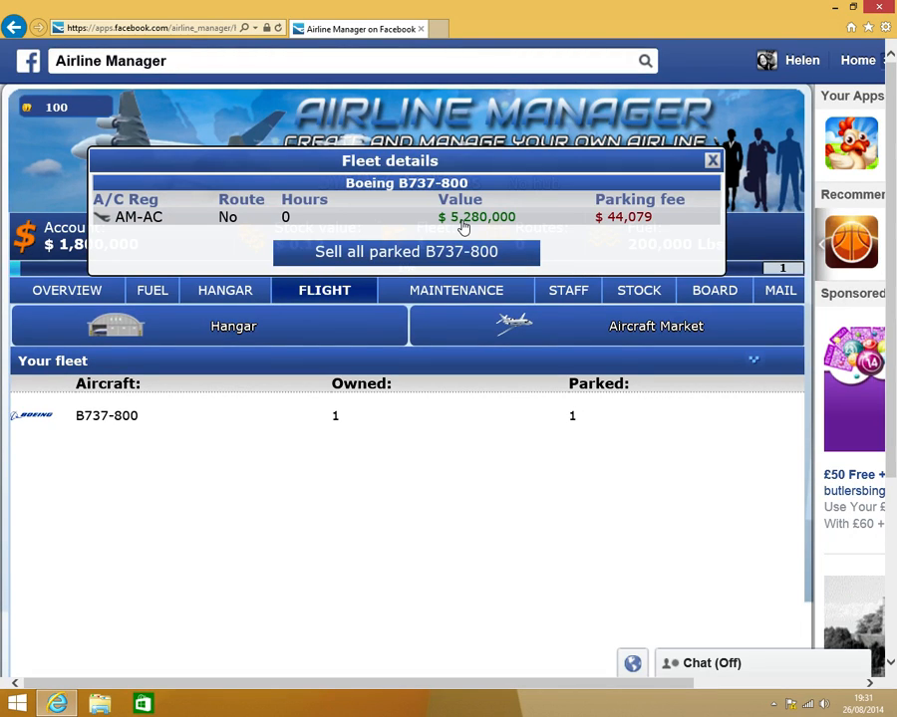
{"action": "mouse_move", "coordinate": [502, 223]}
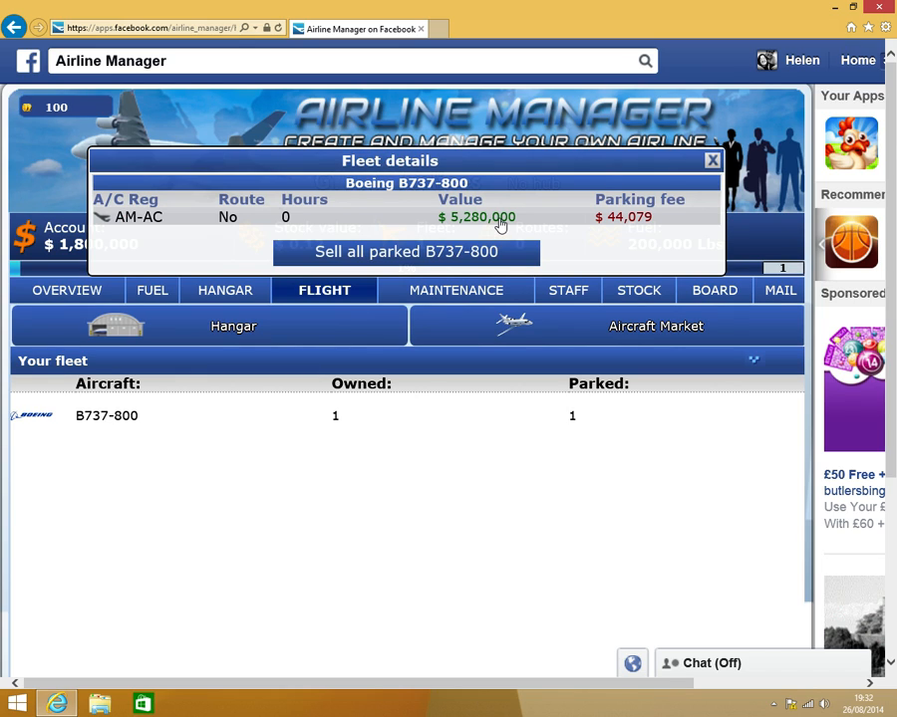
Sell the parked Boeing 737-800 for $5,280,000 and finalize the sale
{"action": "left_click", "coordinate": [140, 217]}
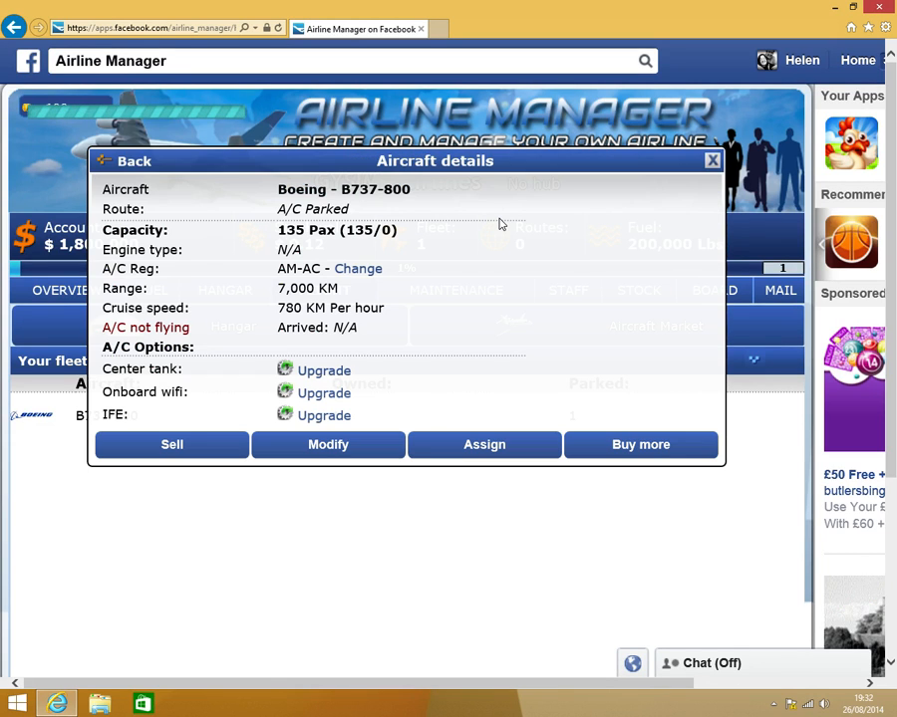
{"action": "left_click", "coordinate": [172, 444]}
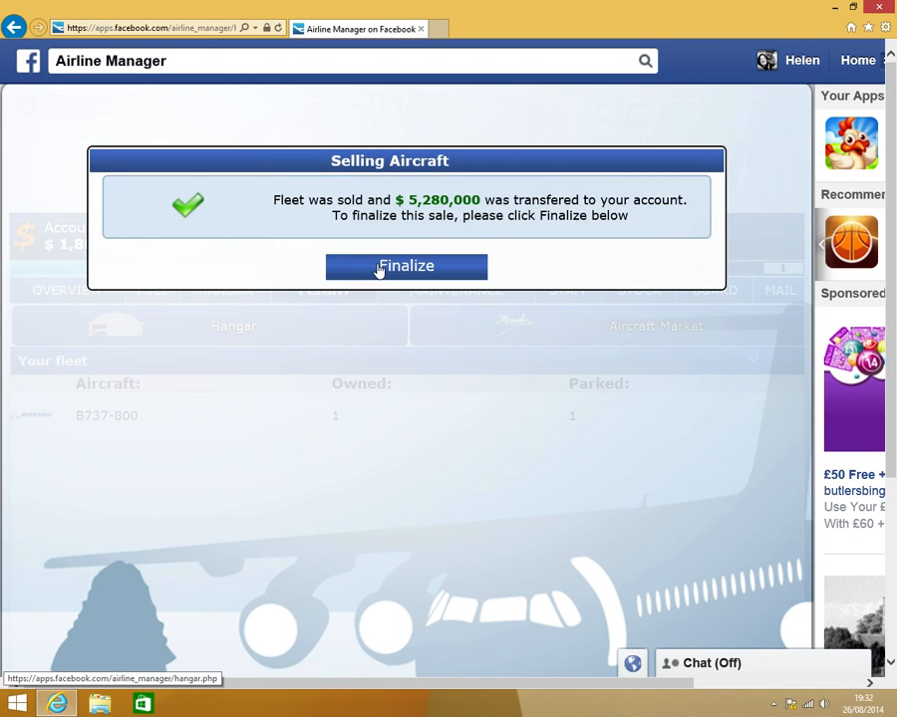
{"action": "left_click", "coordinate": [407, 267]}
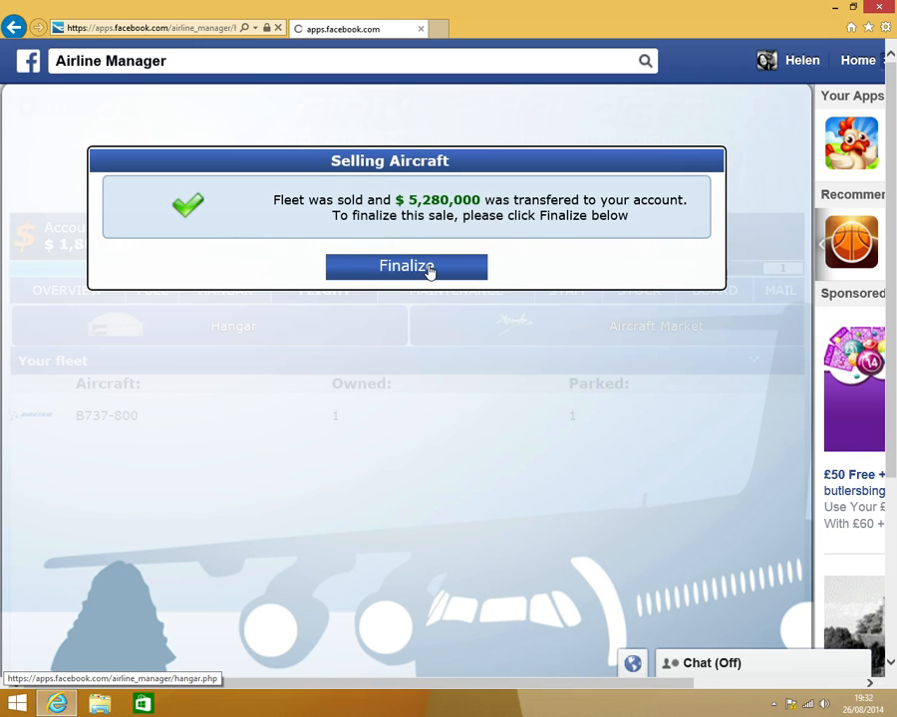
Finalize the sale and add onboard WiFi and IFE to a Britannia 100 order
{"action": "left_click", "coordinate": [406, 267]}
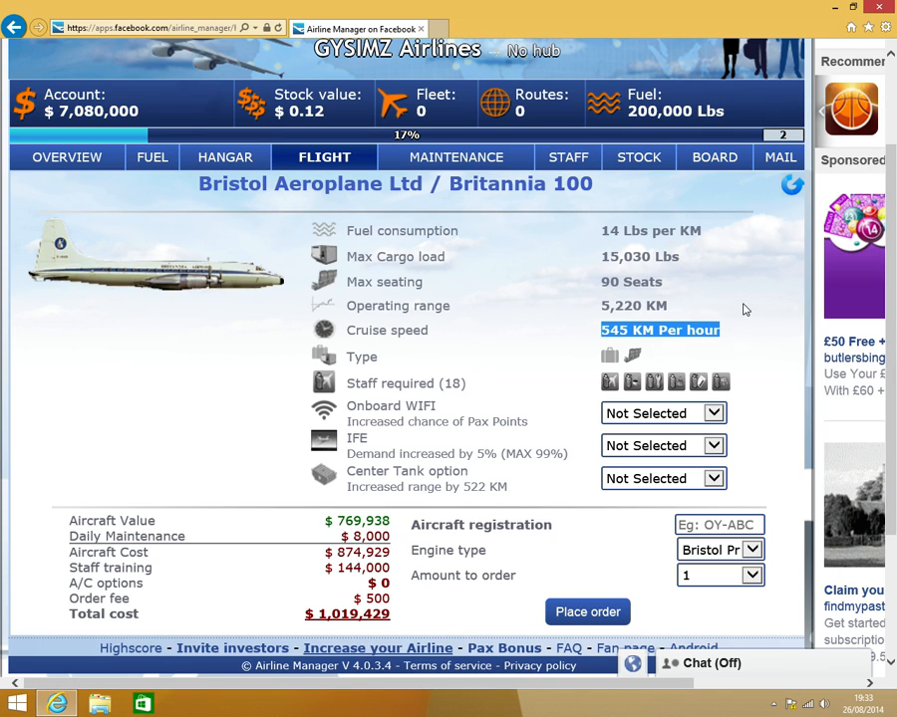
{"action": "left_click", "coordinate": [661, 413]}
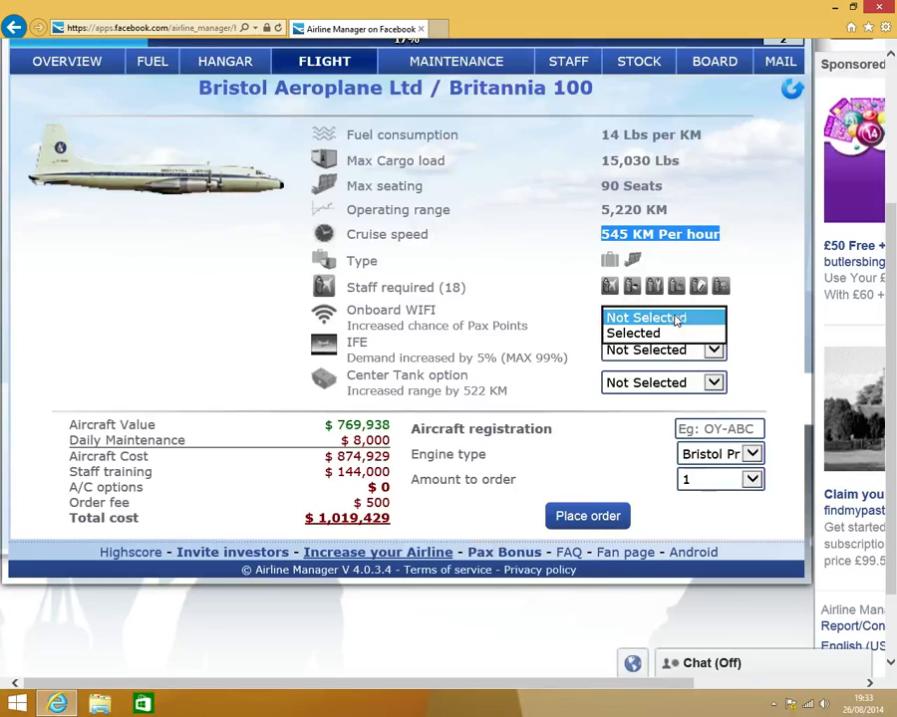
{"action": "left_click", "coordinate": [634, 333]}
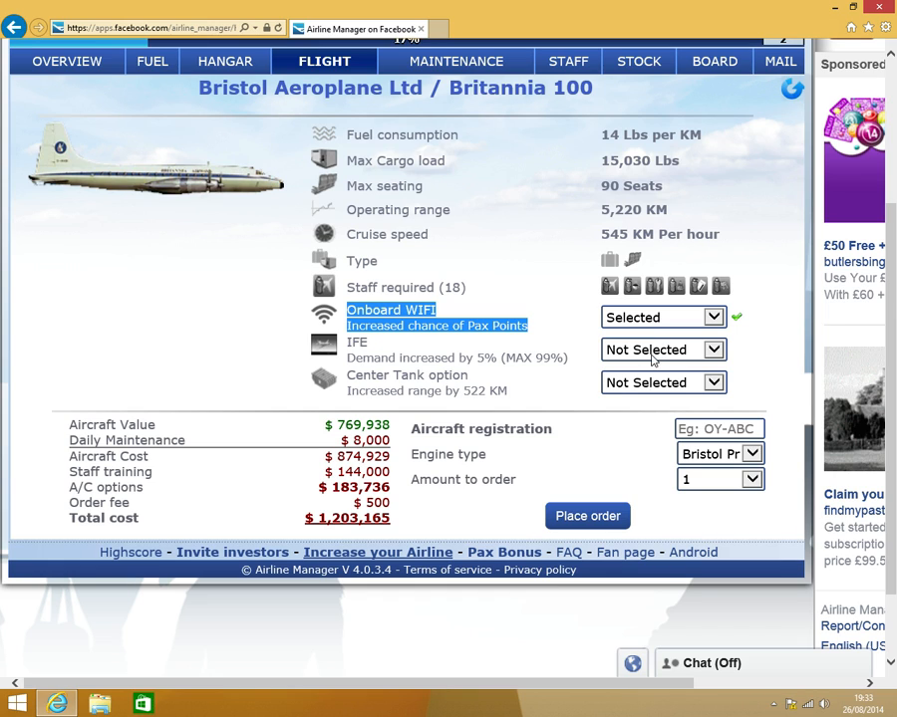
{"action": "left_click", "coordinate": [658, 351]}
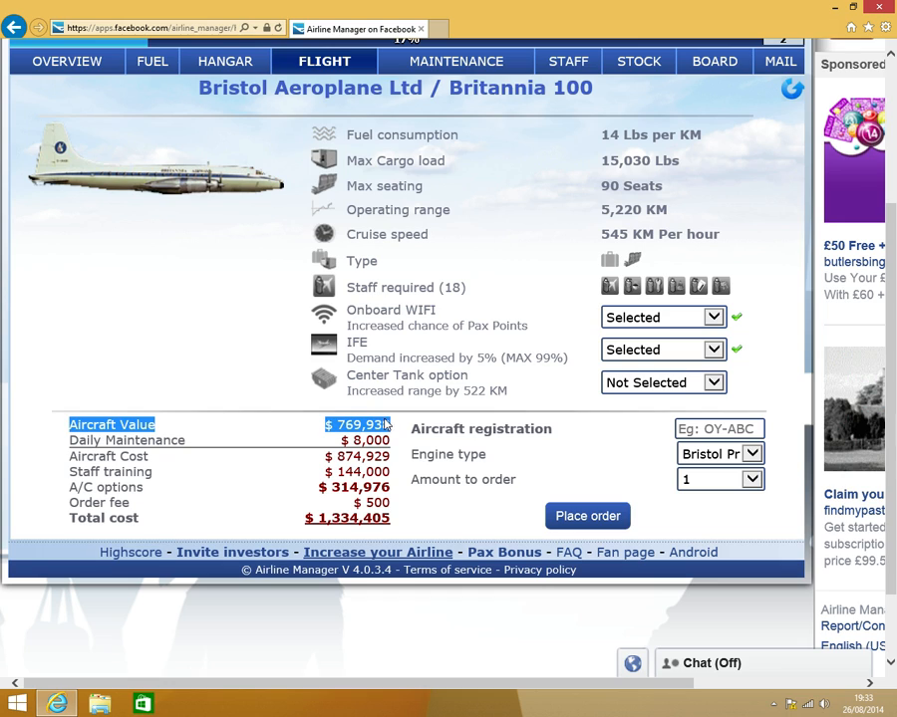
{"action": "mouse_move", "coordinate": [401, 429]}
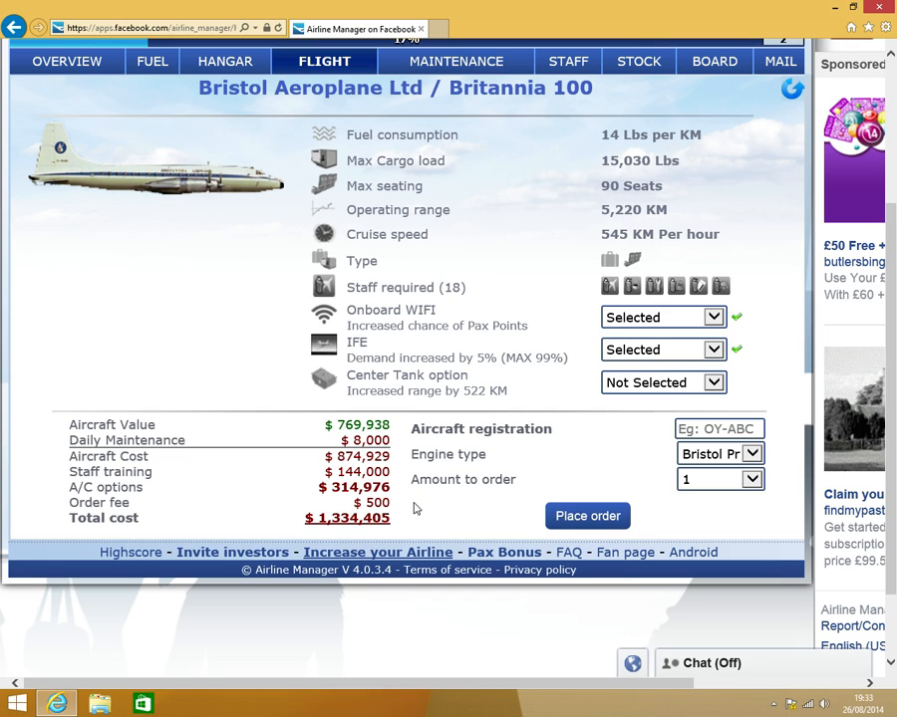
Register the aircraft as BT 100 and order five Britannia 100s
{"action": "left_click", "coordinate": [718, 428]}
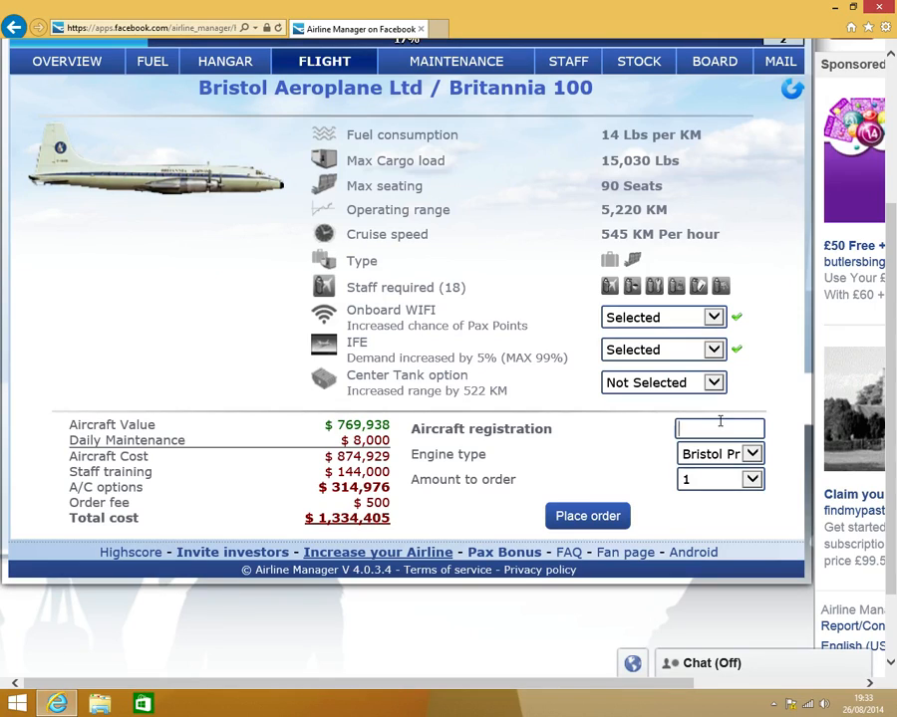
{"action": "left_click", "coordinate": [720, 428]}
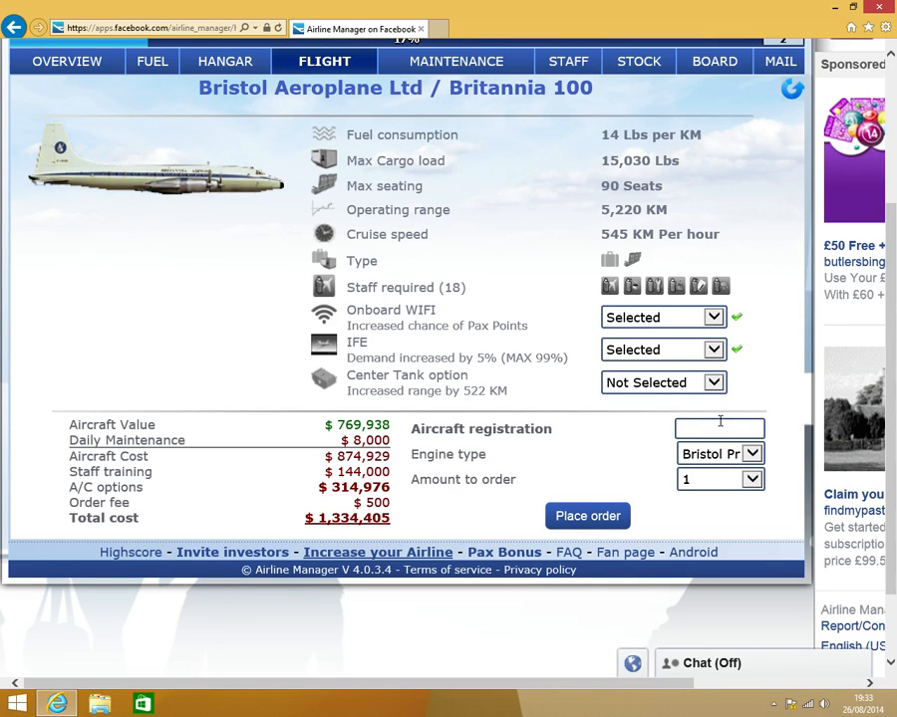
{"action": "type", "text": "BT"}
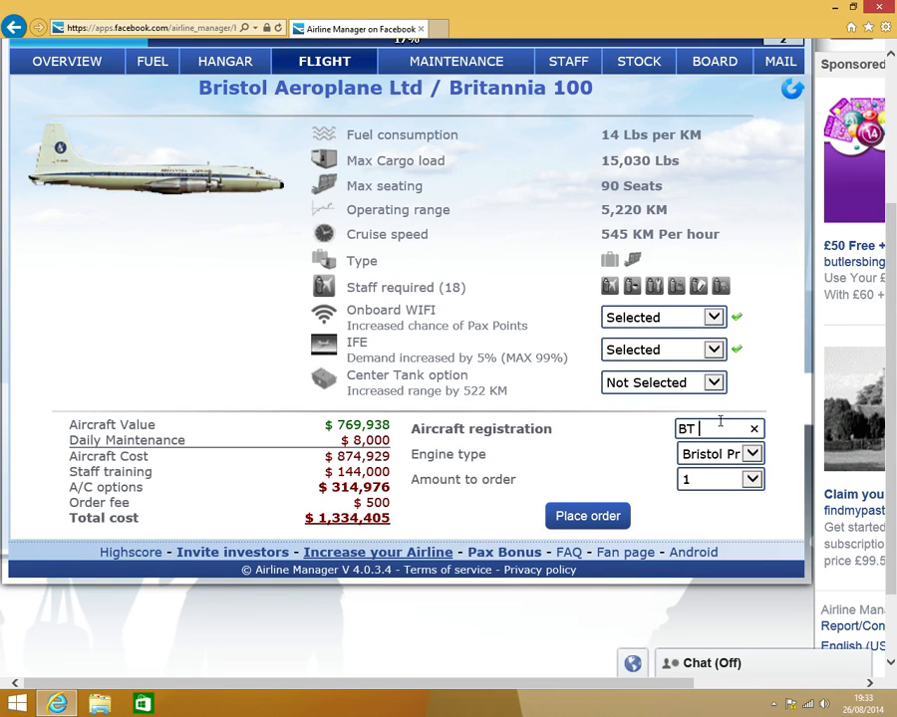
{"action": "type", "text": "100"}
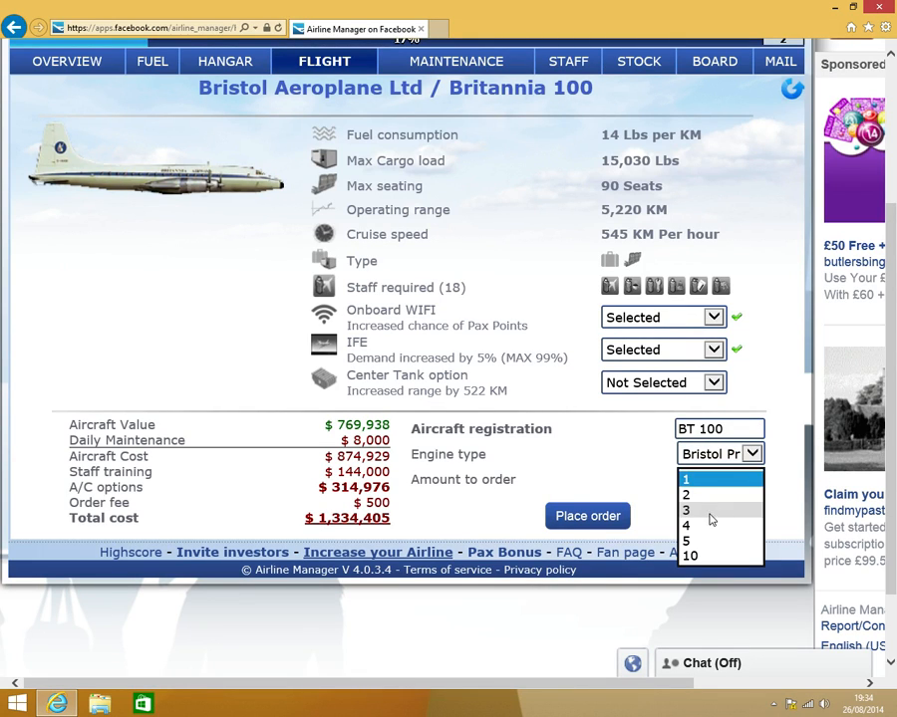
{"action": "mouse_move", "coordinate": [686, 527]}
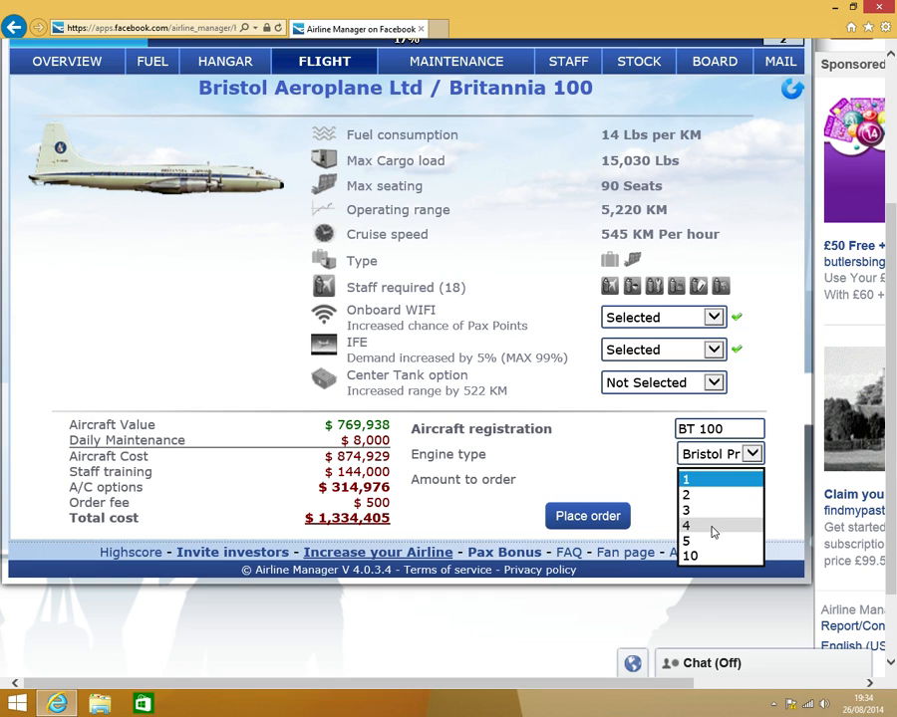
{"action": "left_click", "coordinate": [685, 542]}
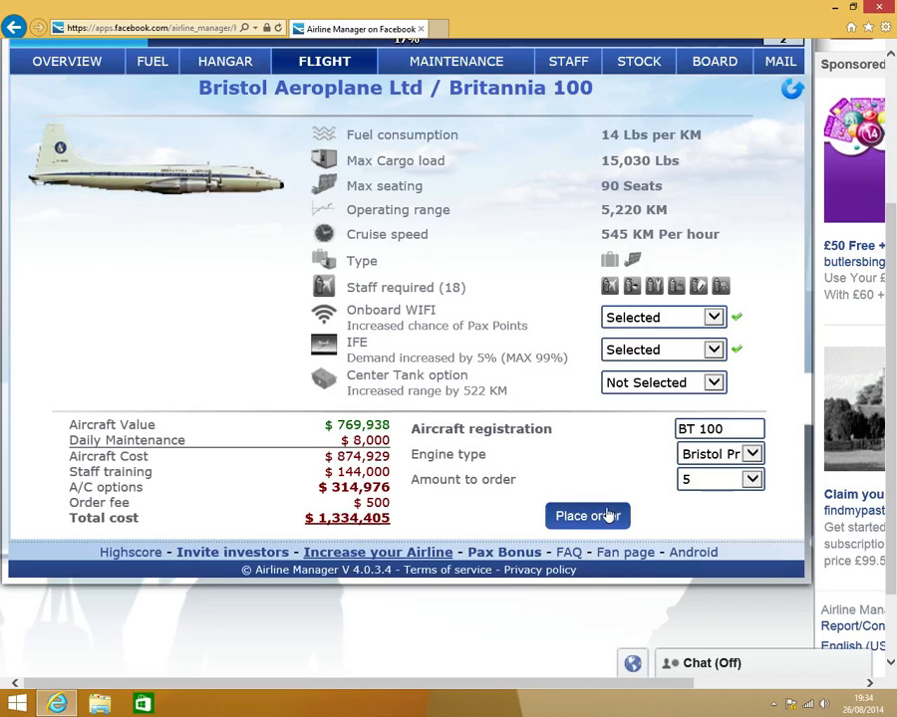
{"action": "left_click", "coordinate": [586, 514]}
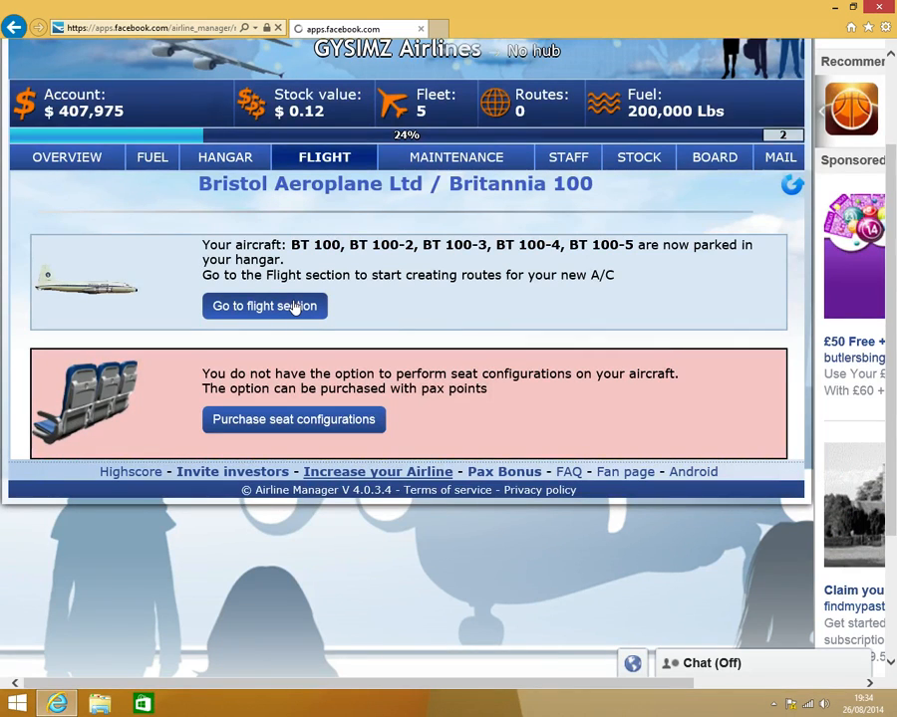
Create demand-suggested routes for BT 100 and BT 100-2, including Dallas–Chimbote
{"action": "left_click", "coordinate": [263, 307]}
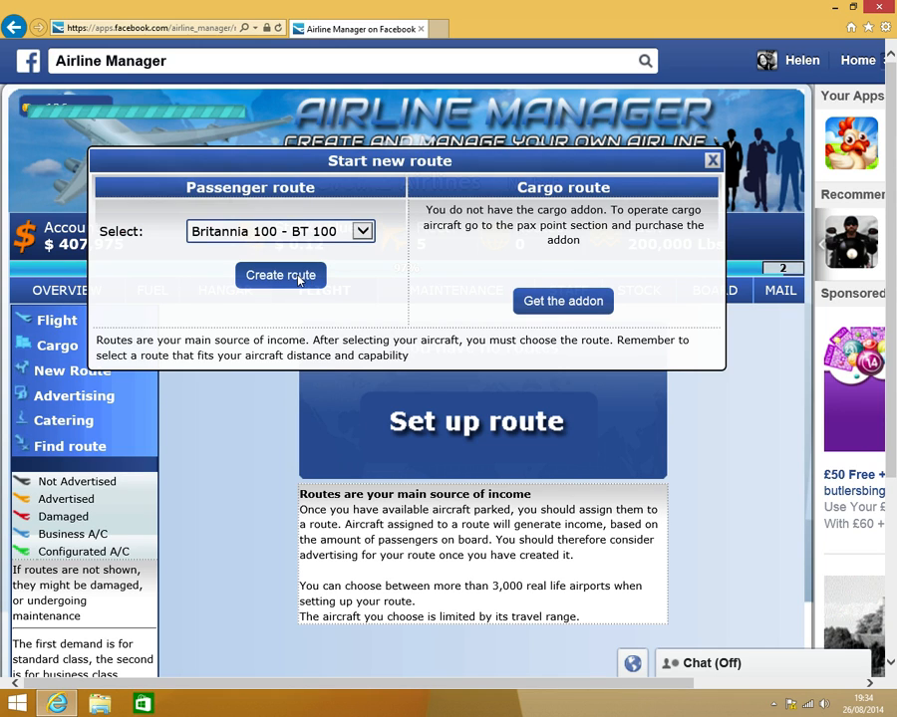
{"action": "left_click", "coordinate": [279, 275]}
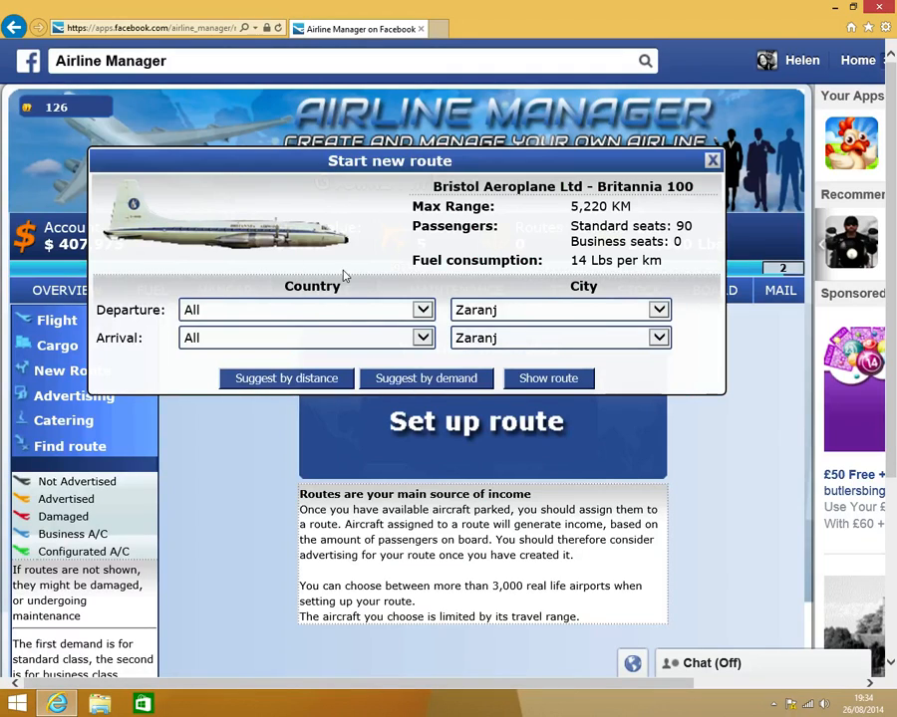
{"action": "mouse_move", "coordinate": [331, 161]}
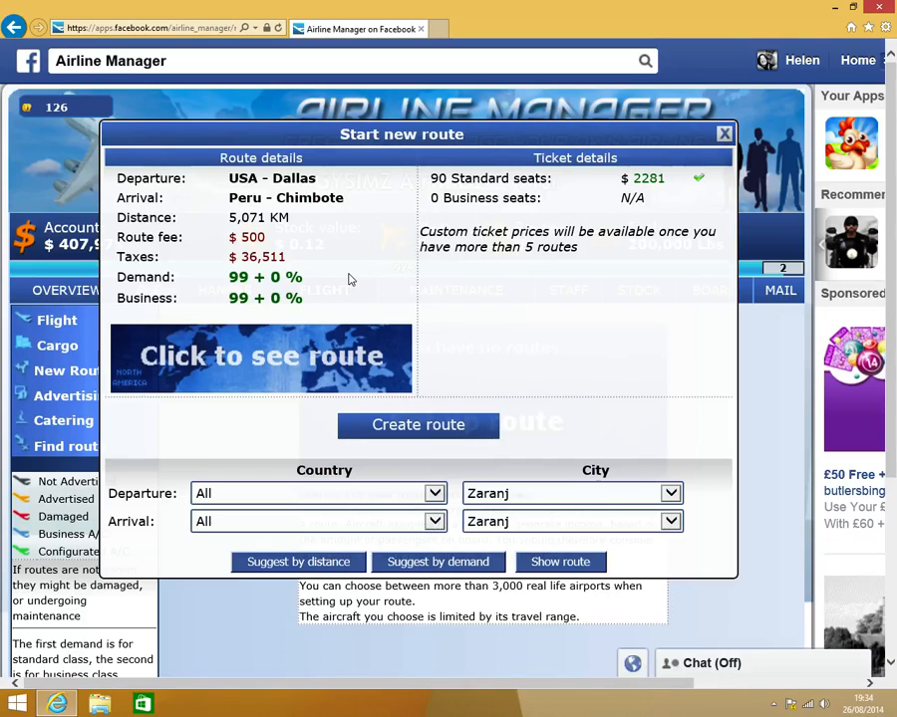
{"action": "mouse_move", "coordinate": [307, 244]}
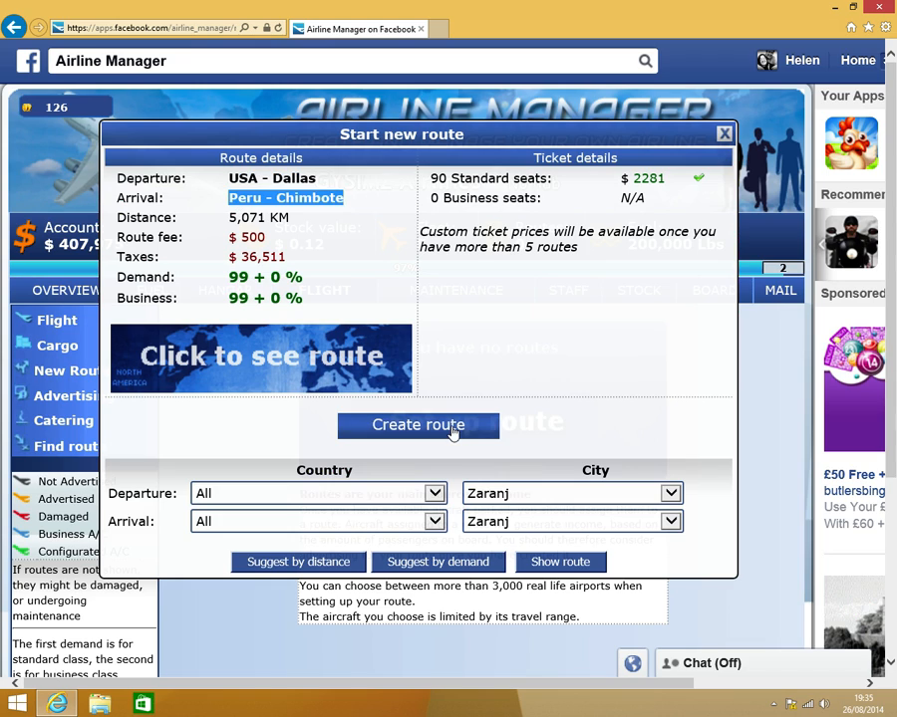
{"action": "left_click", "coordinate": [418, 425]}
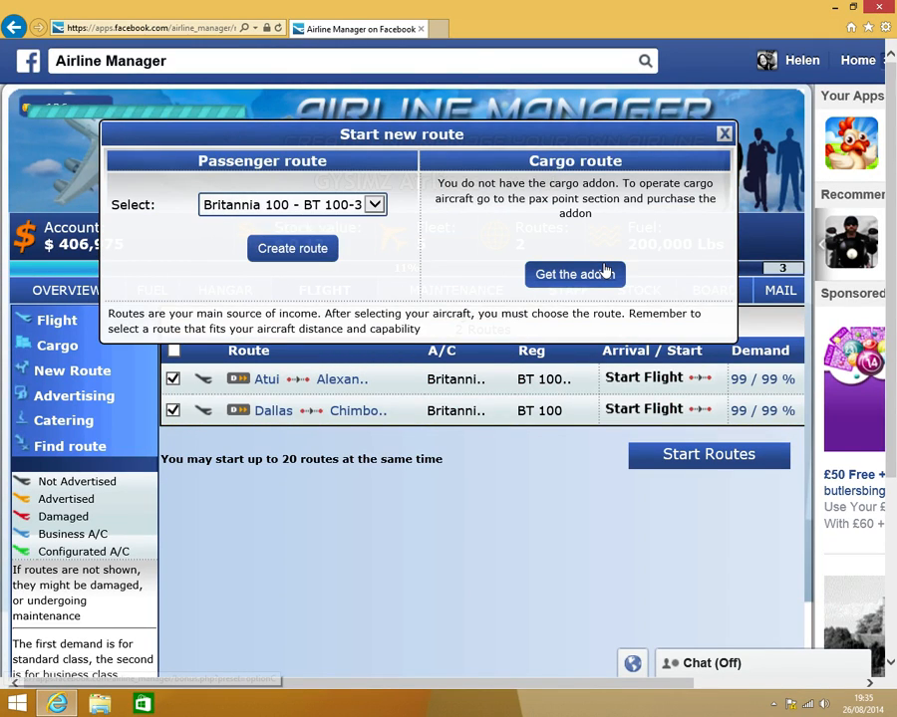
Create demand-suggested routes for BT 100-3 out of Samedan and BT 100-4 Kithira–Barnaul
{"action": "left_click", "coordinate": [291, 247]}
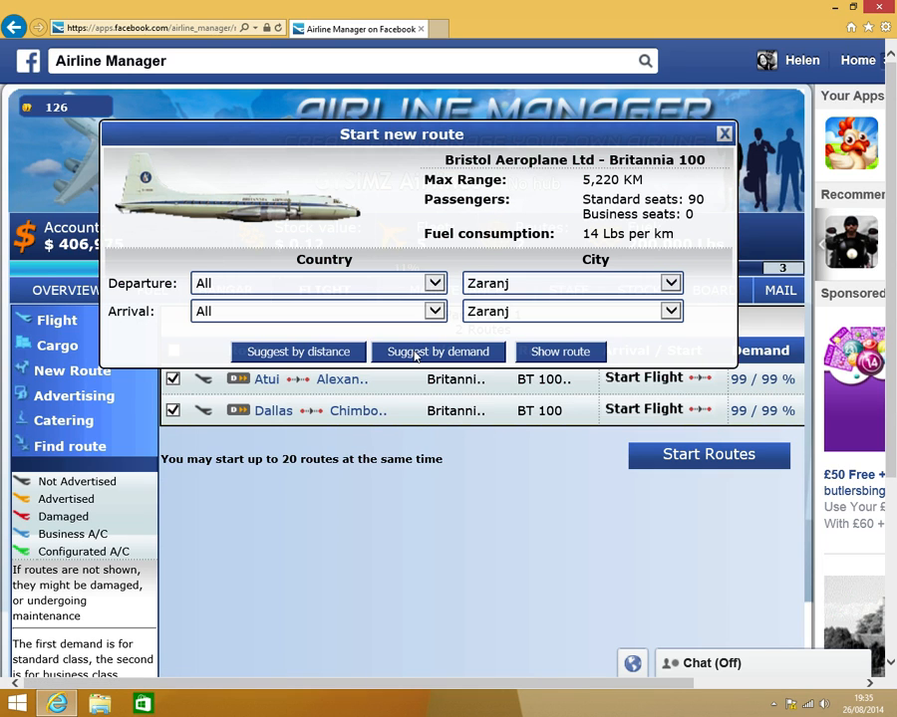
{"action": "left_click", "coordinate": [438, 350]}
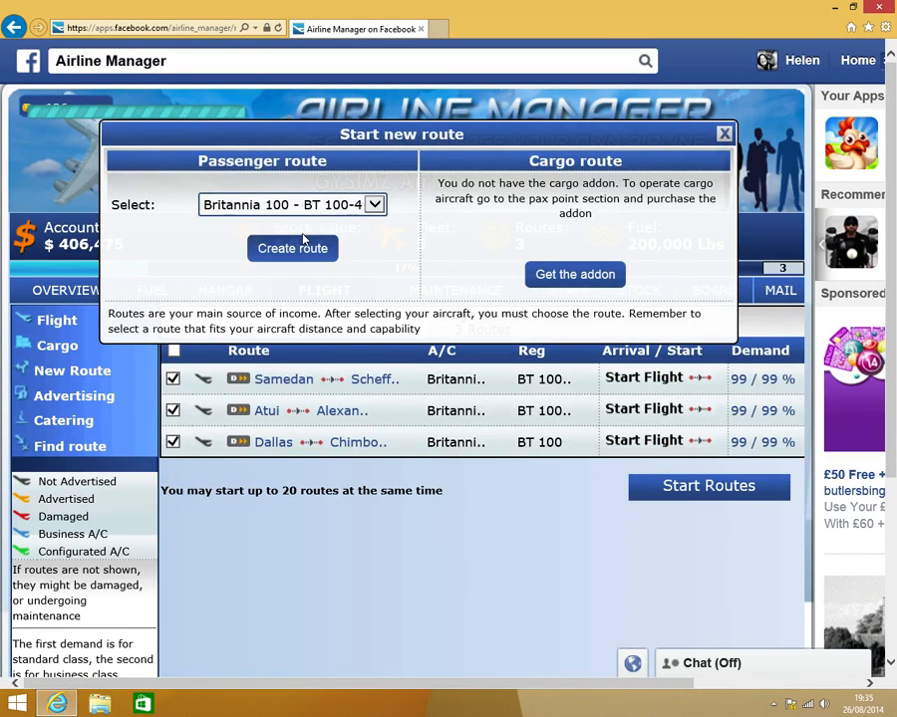
{"action": "left_click", "coordinate": [291, 247]}
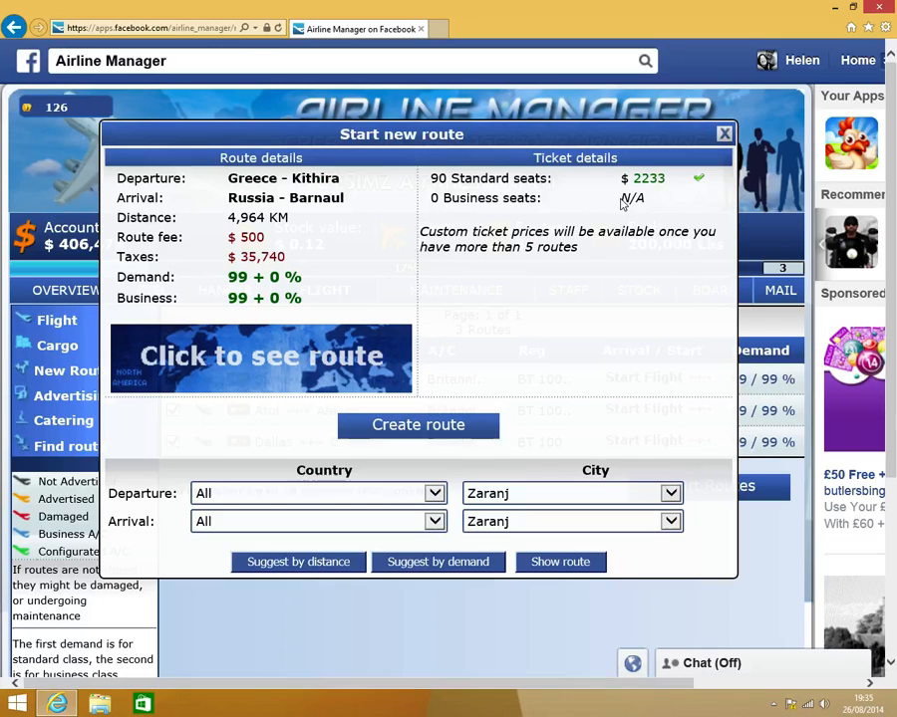
{"action": "double_click", "coordinate": [641, 177]}
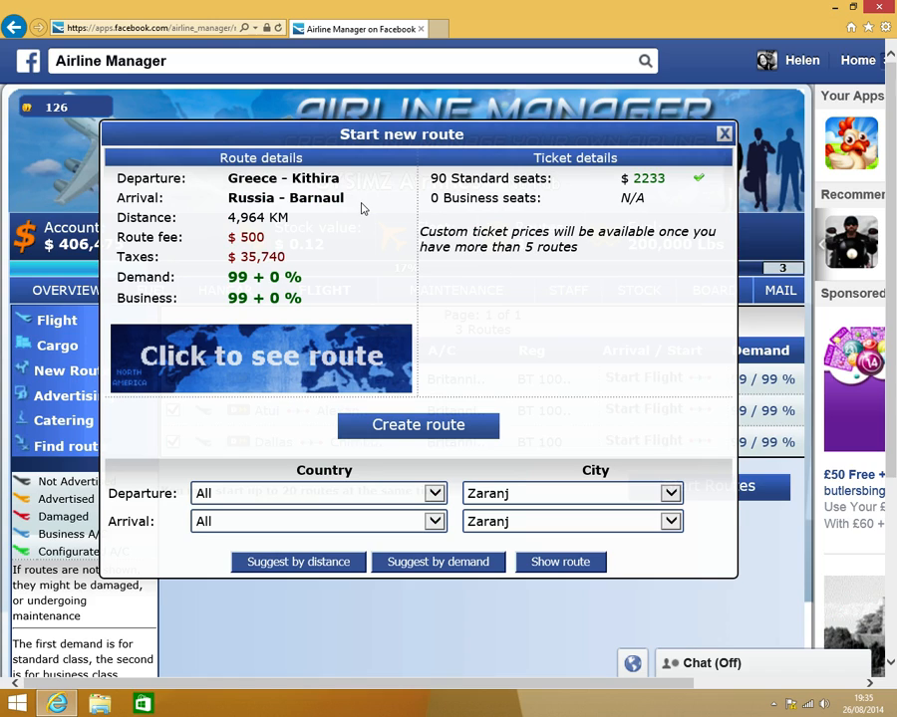
{"action": "left_click_drag", "start_coordinate": [231, 178], "coordinate": [343, 197]}
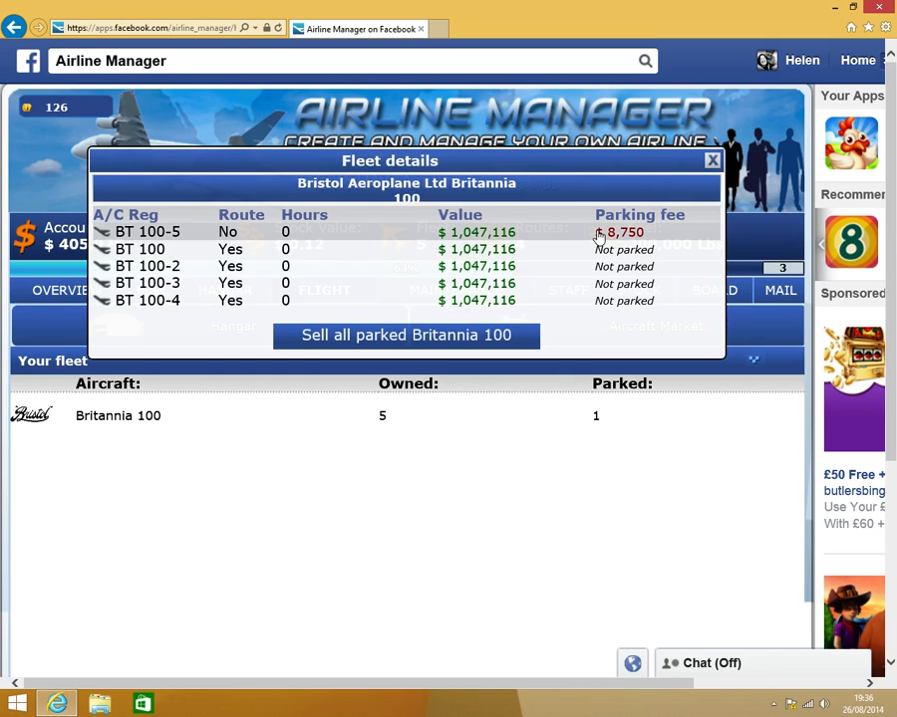
{"action": "mouse_move", "coordinate": [648, 240]}
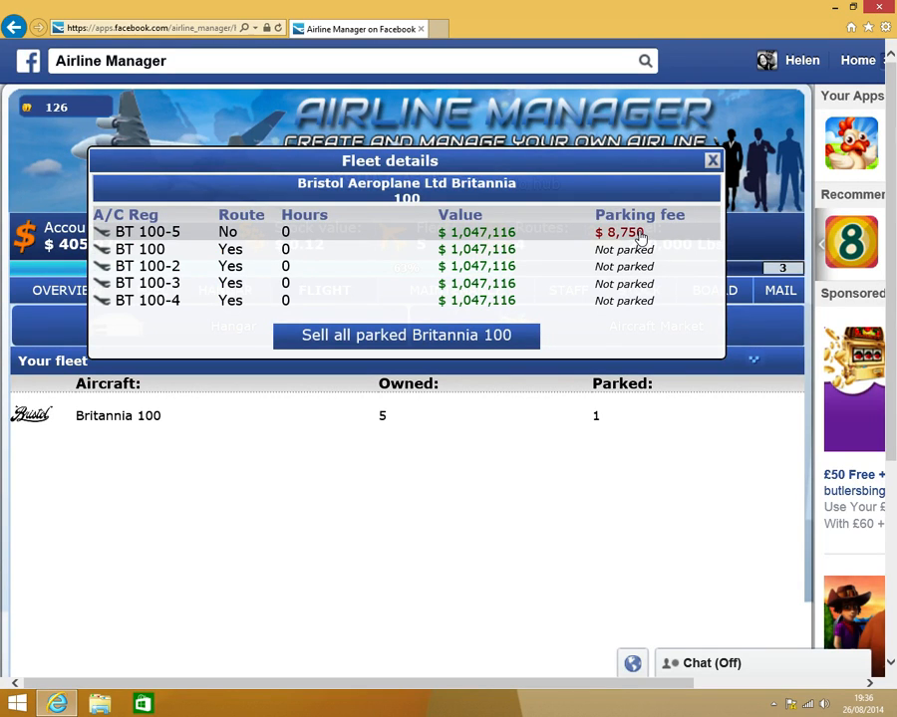
Select the unrouted BT 100-5 and begin assigning it a route
{"action": "left_click", "coordinate": [148, 232]}
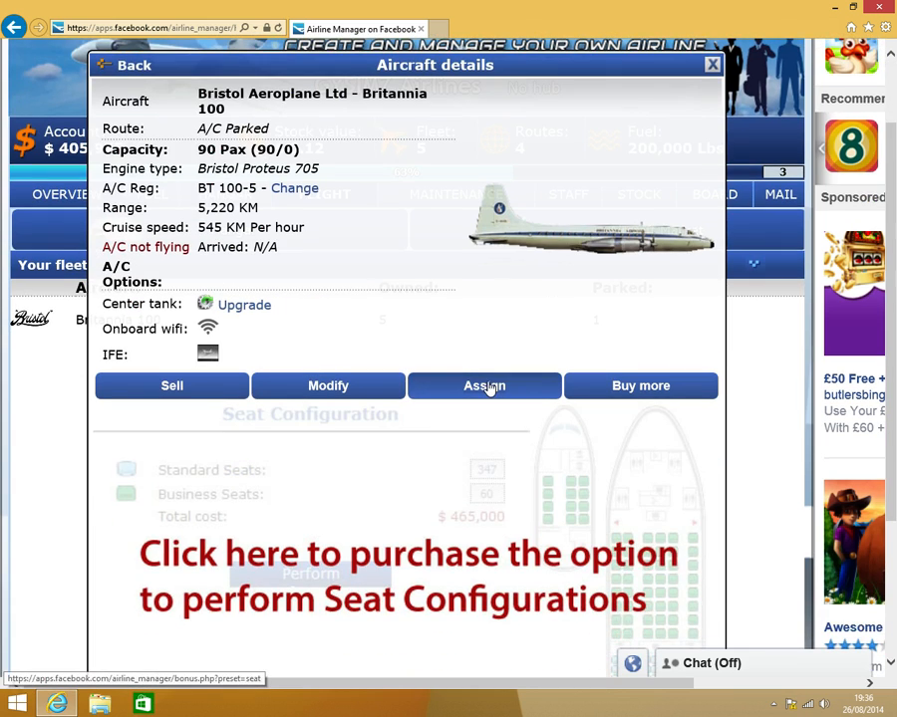
{"action": "left_click", "coordinate": [484, 386]}
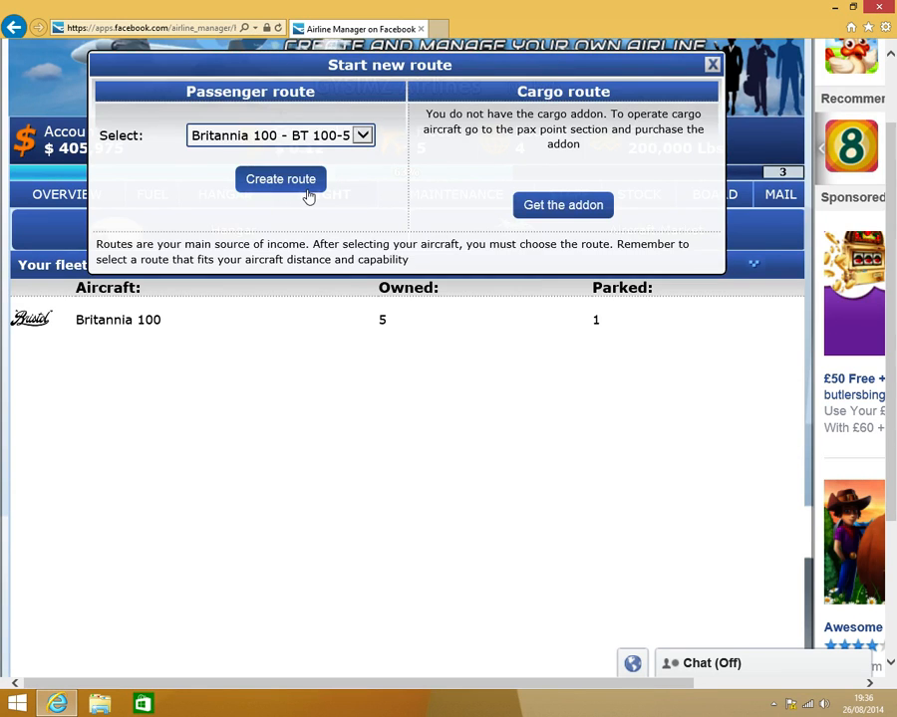
Create the demand-suggested Karlovy Vary–Douala route for BT 100-5
{"action": "left_click", "coordinate": [280, 179]}
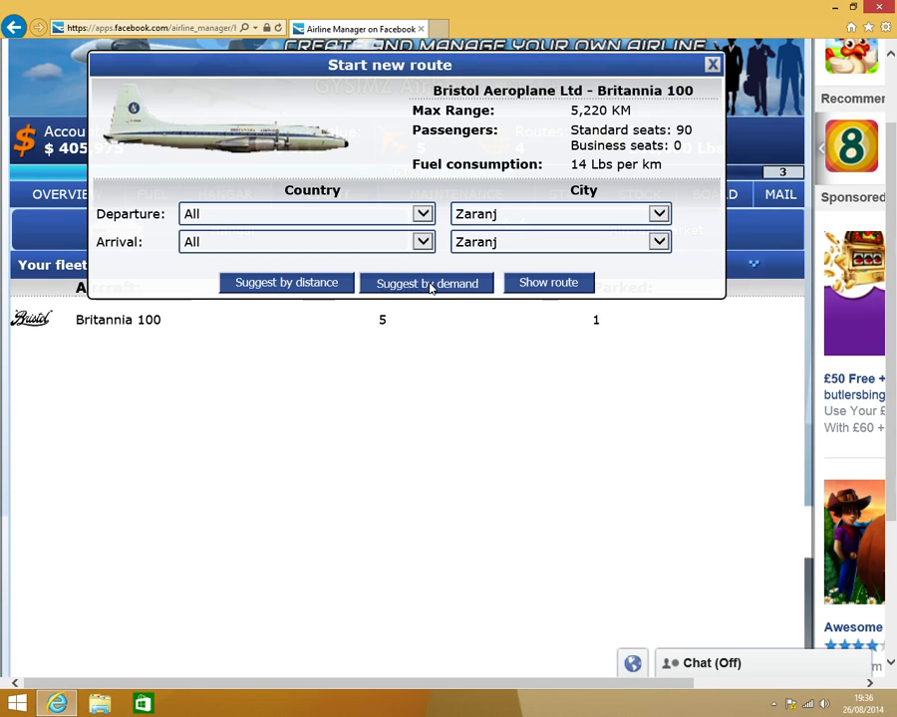
{"action": "left_click", "coordinate": [426, 283]}
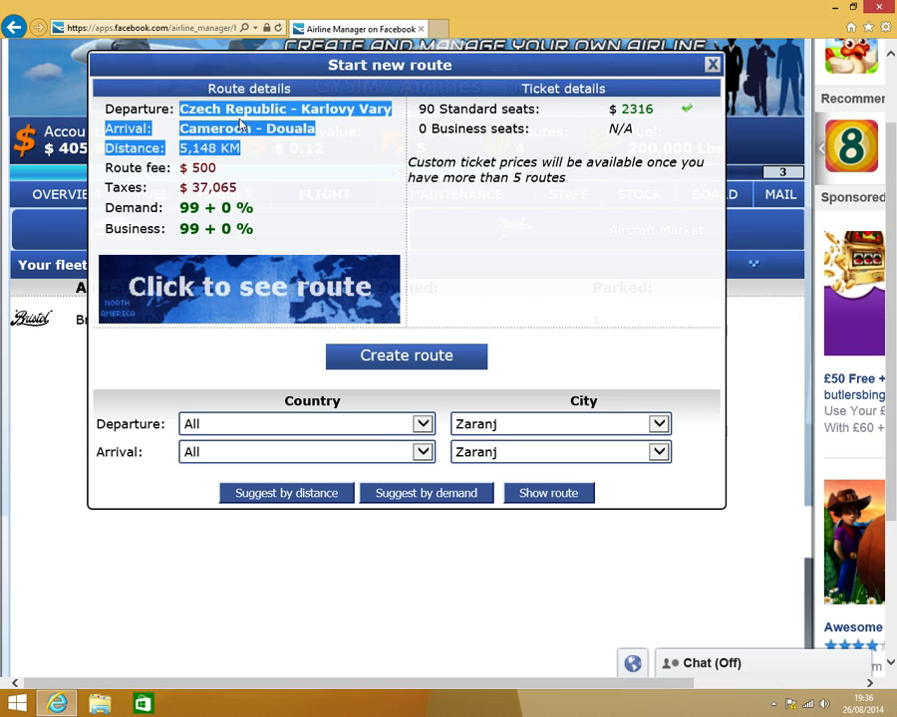
{"action": "left_click", "coordinate": [407, 355]}
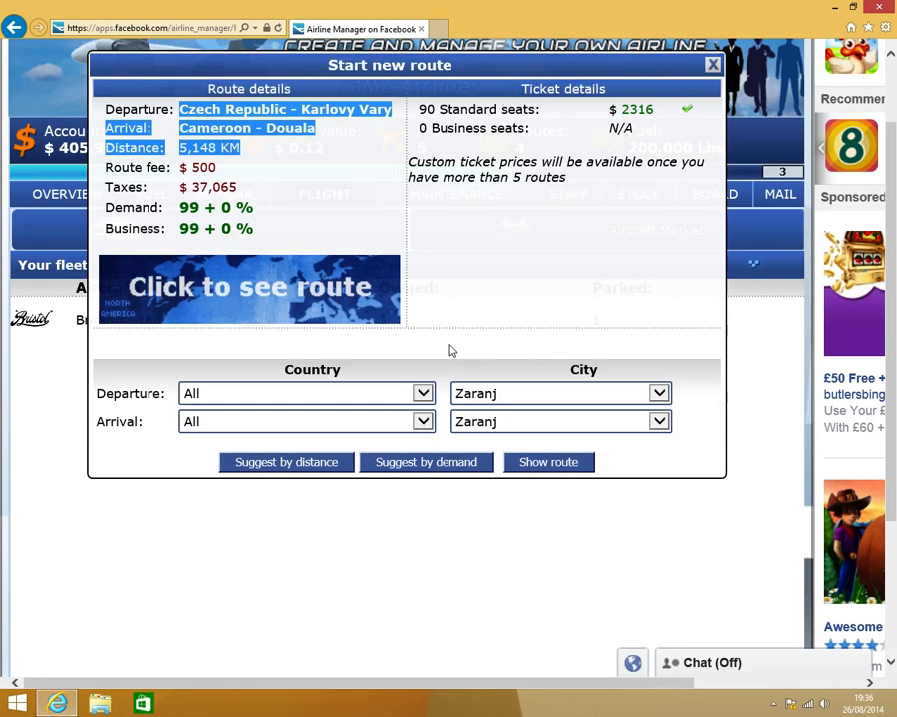
{"action": "left_click", "coordinate": [714, 64]}
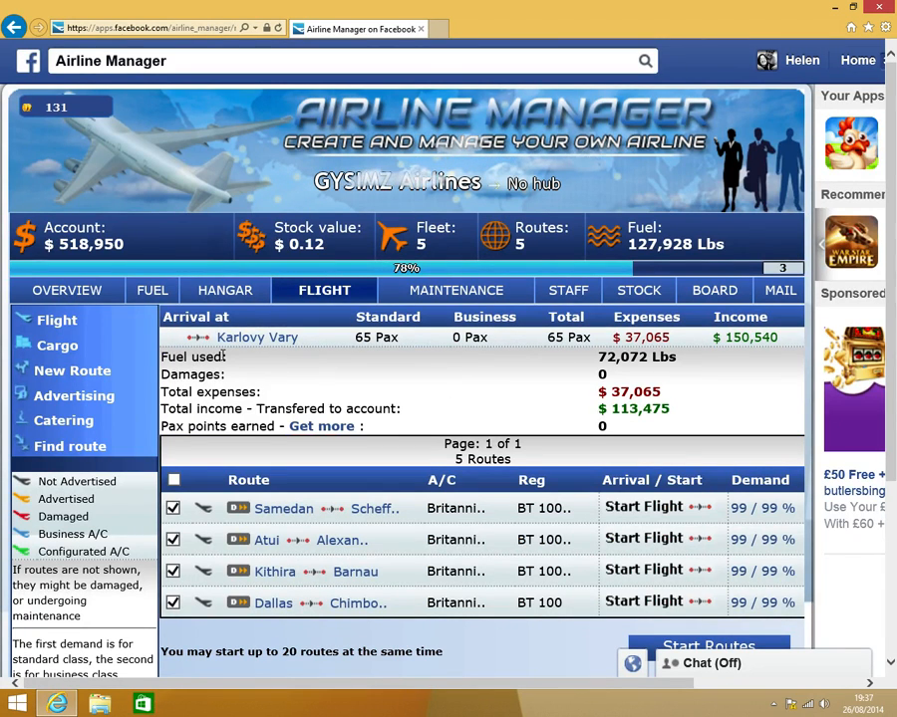
Start the flights on the Samedan and Atui routes to collect ticket income
{"action": "double_click", "coordinate": [207, 357]}
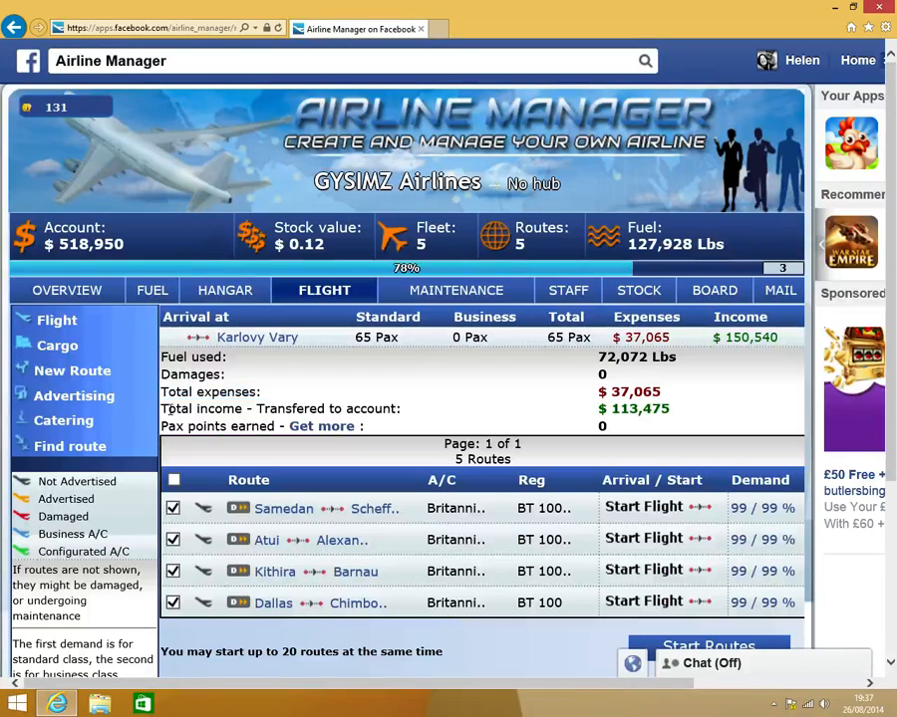
{"action": "double_click", "coordinate": [279, 409]}
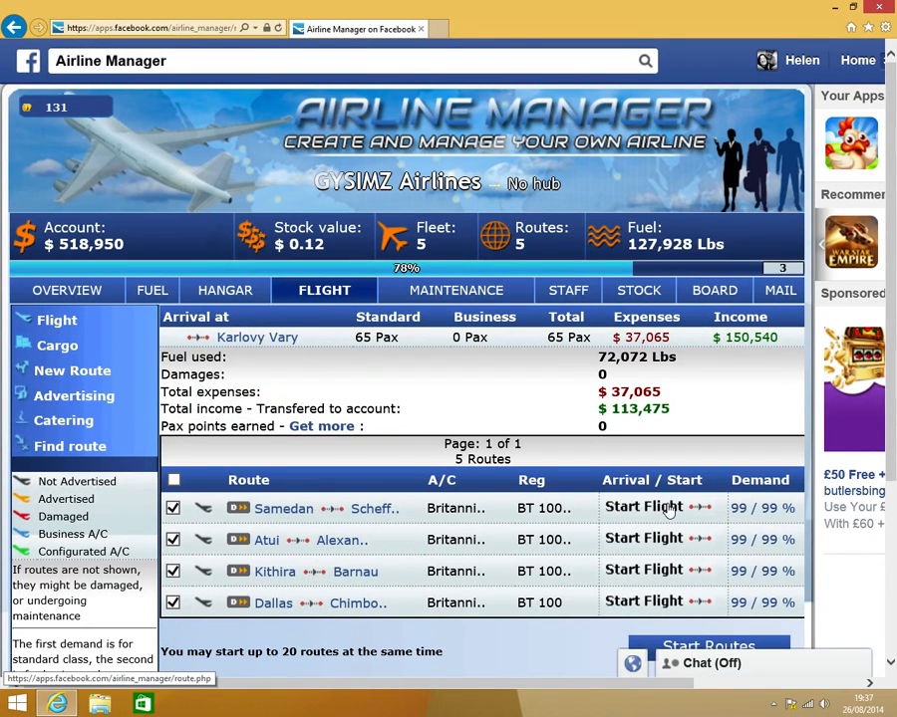
{"action": "left_click", "coordinate": [642, 506]}
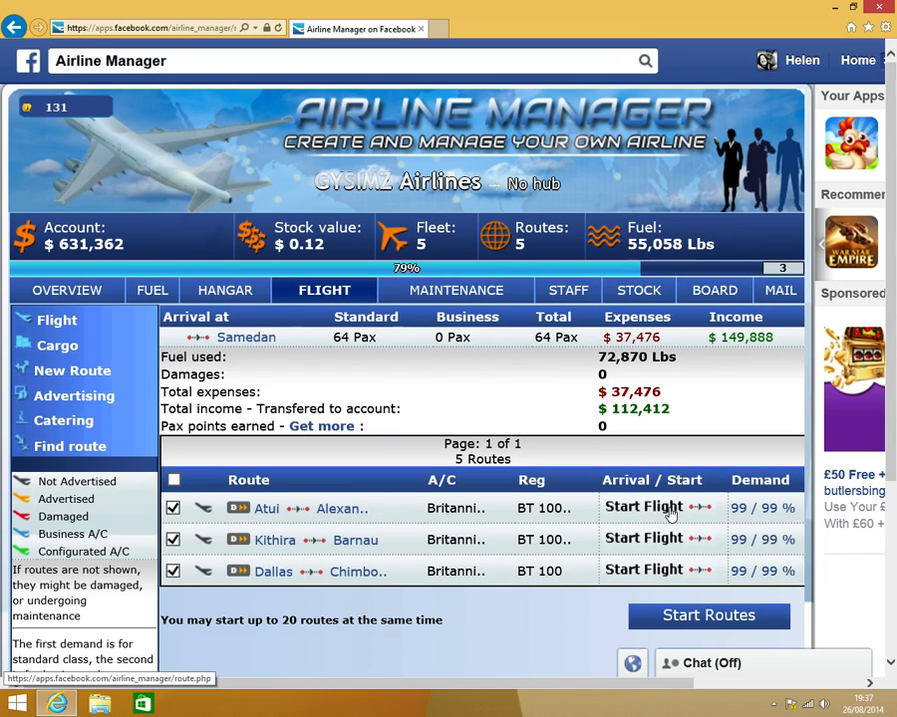
{"action": "left_click", "coordinate": [642, 508]}
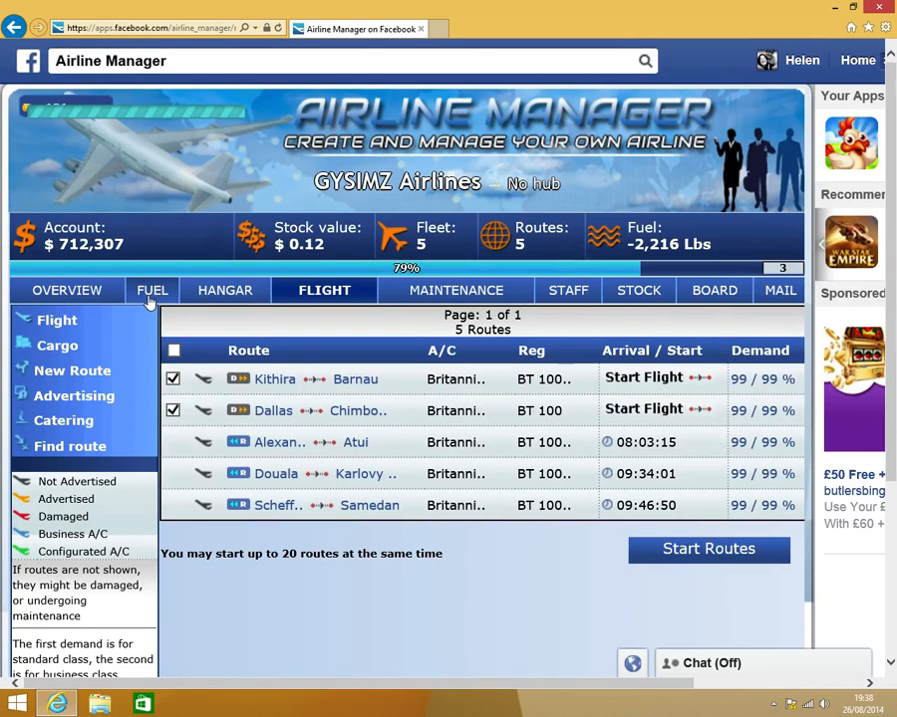
Buy 500,000 lbs of fuel on the fuel market to refill the empty tank
{"action": "left_click", "coordinate": [151, 291]}
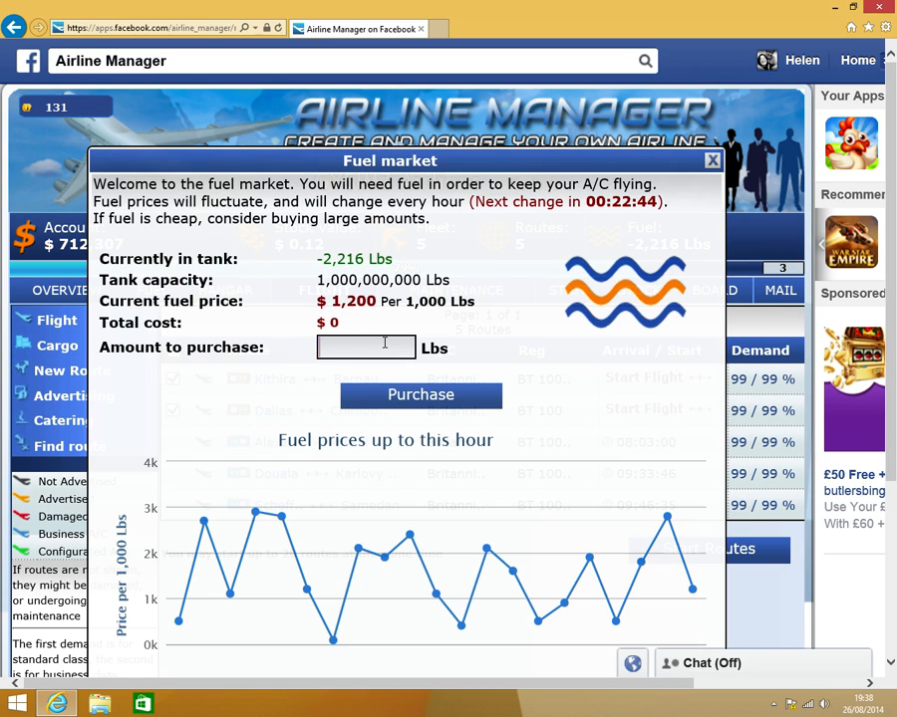
{"action": "type", "text": "500000"}
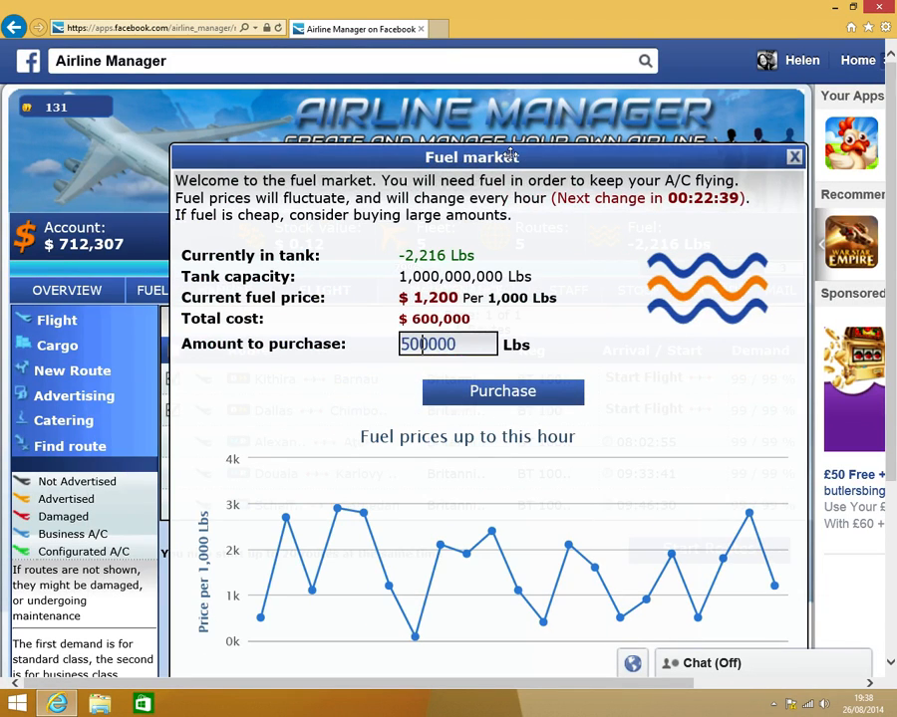
{"action": "left_click", "coordinate": [503, 390]}
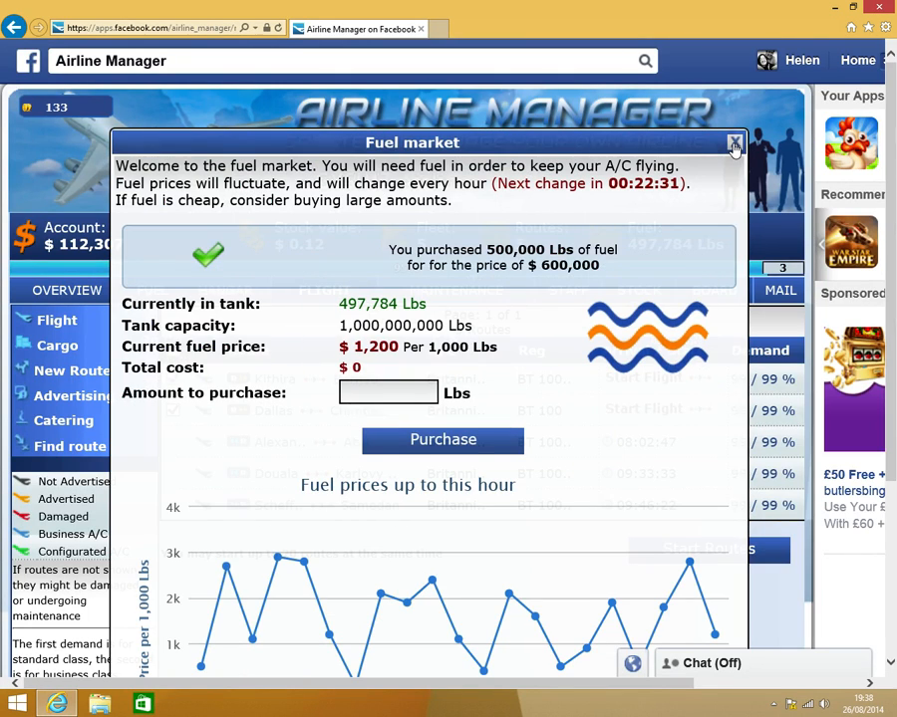
{"action": "left_click", "coordinate": [733, 143]}
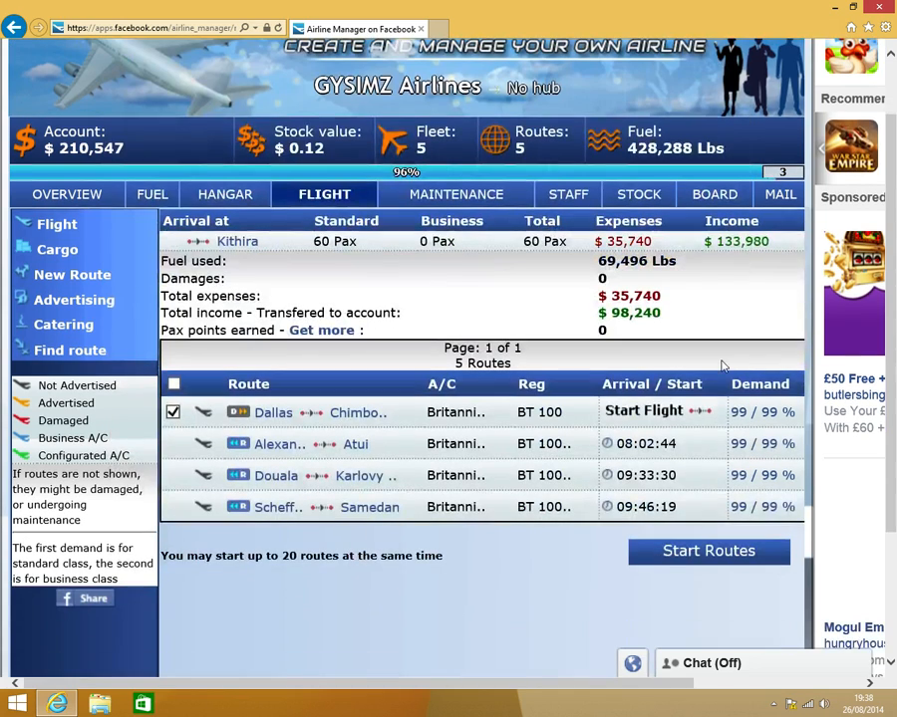
Start the Dallas–Chimbote flight so all five routes are airborne
{"action": "left_click", "coordinate": [709, 550]}
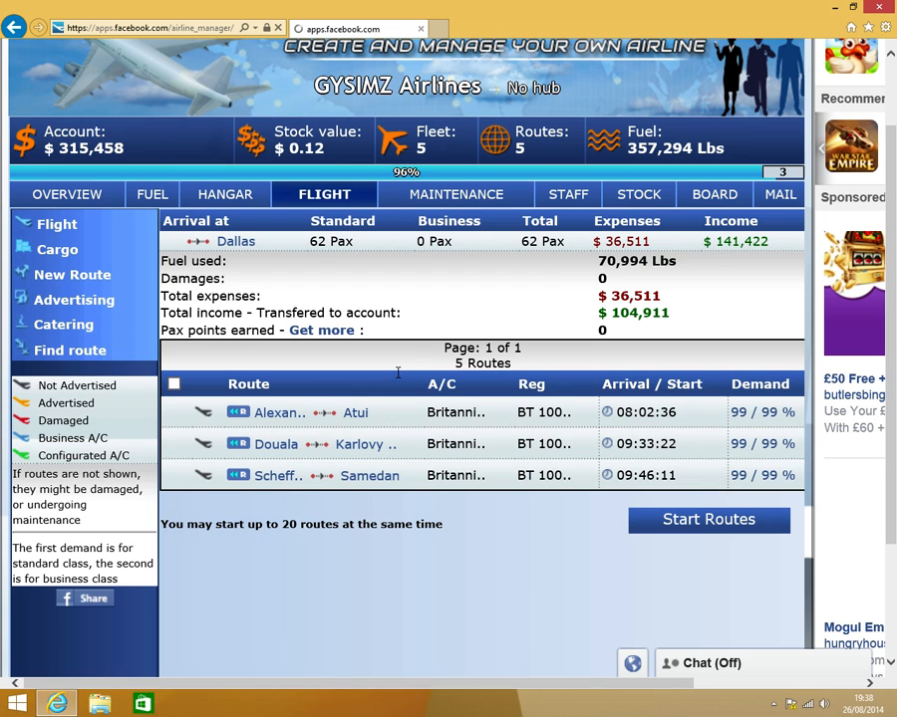
{"action": "left_click", "coordinate": [710, 518]}
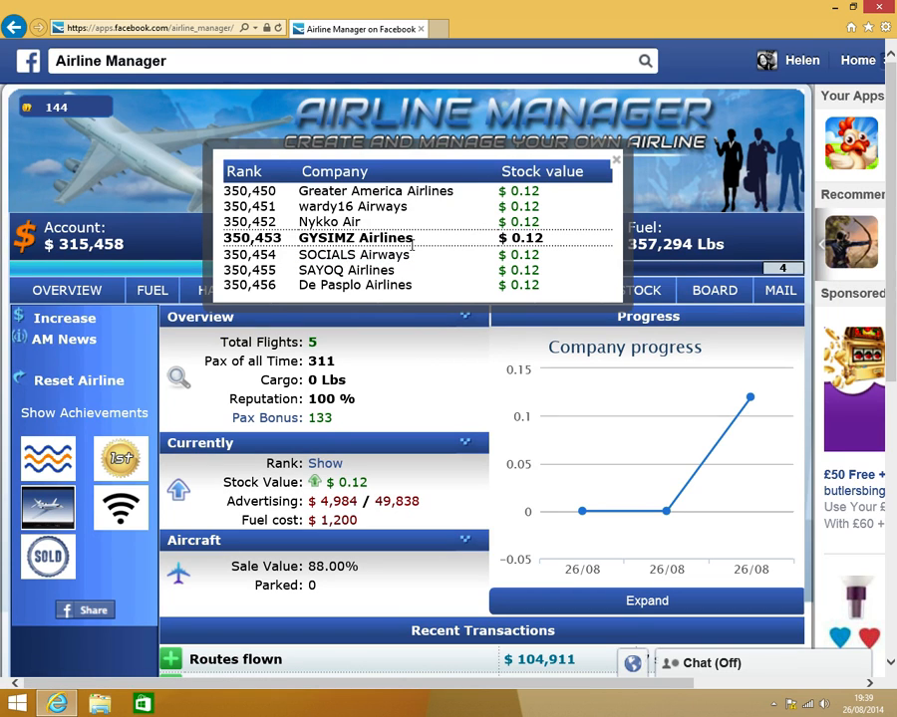
{"action": "mouse_move", "coordinate": [598, 179]}
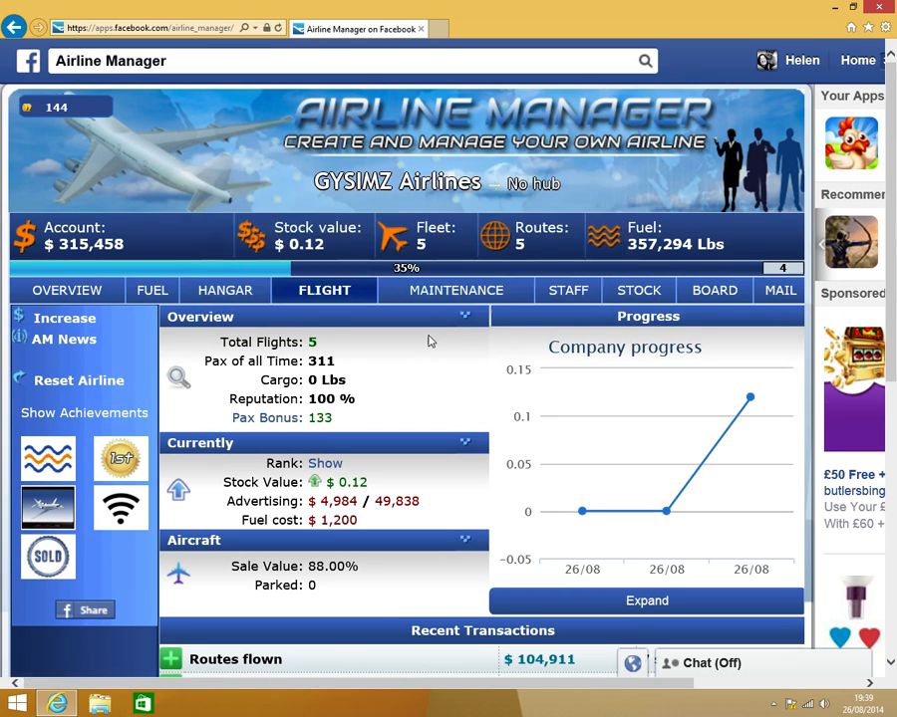
Review the recent transactions on the overview, then bring up the achievements gallery
{"action": "scroll", "scroll_direction": "down", "scroll_amount": 3}
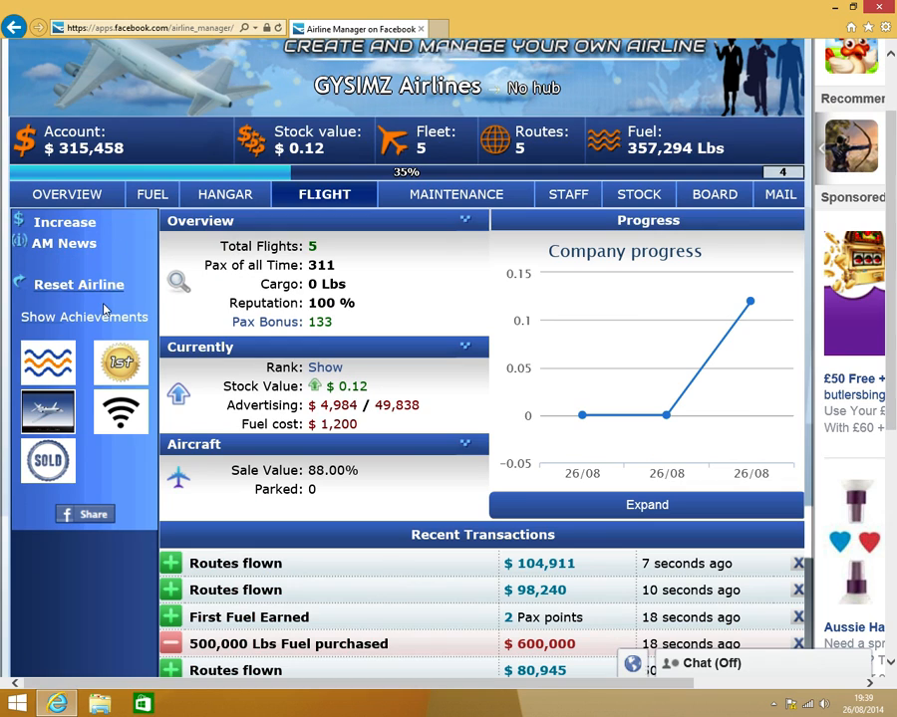
{"action": "mouse_move", "coordinate": [104, 317]}
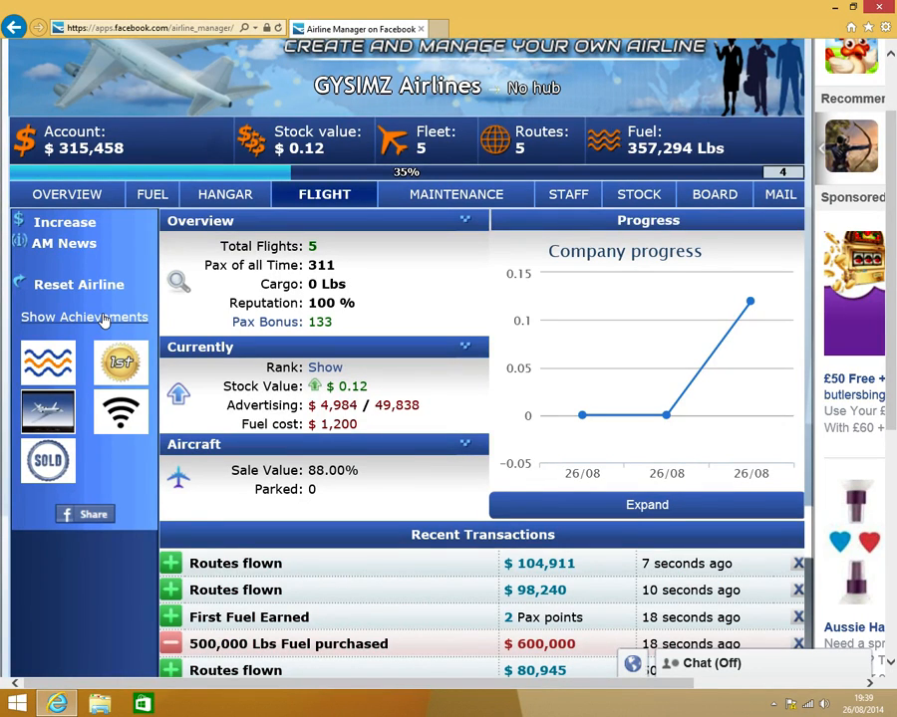
{"action": "left_click", "coordinate": [84, 317]}
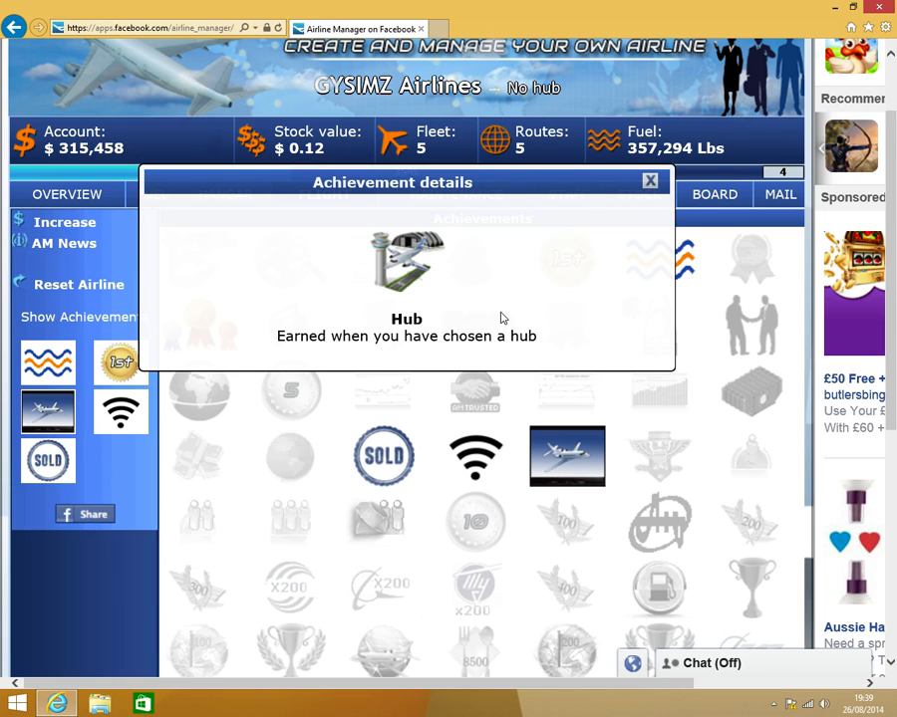
{"action": "mouse_move", "coordinate": [630, 188]}
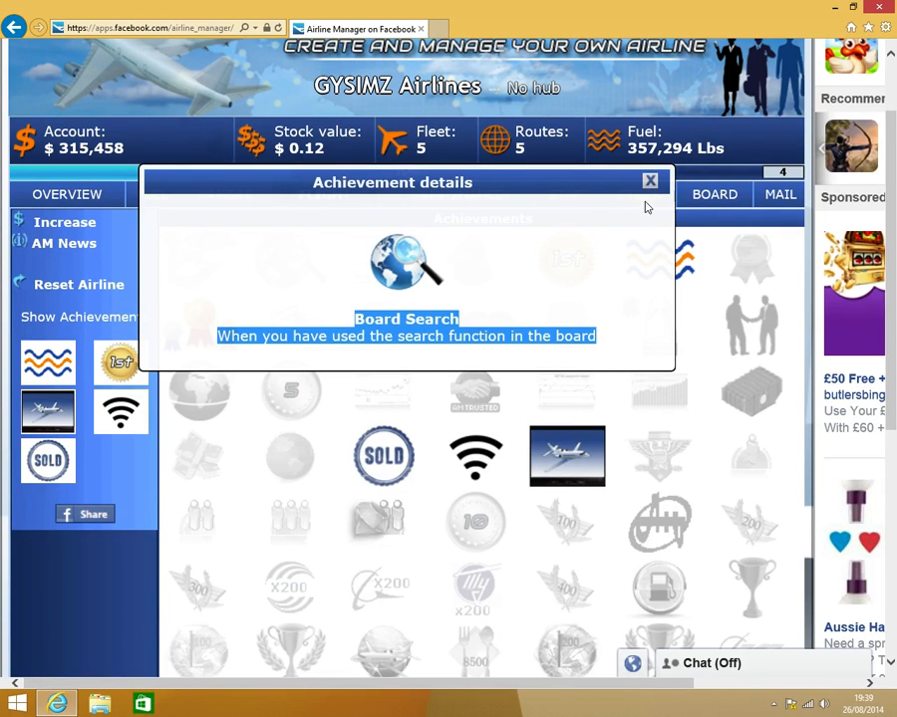
Read the Logo and Catering achievement requirements while browsing the achievements grid
{"action": "left_click", "coordinate": [650, 181]}
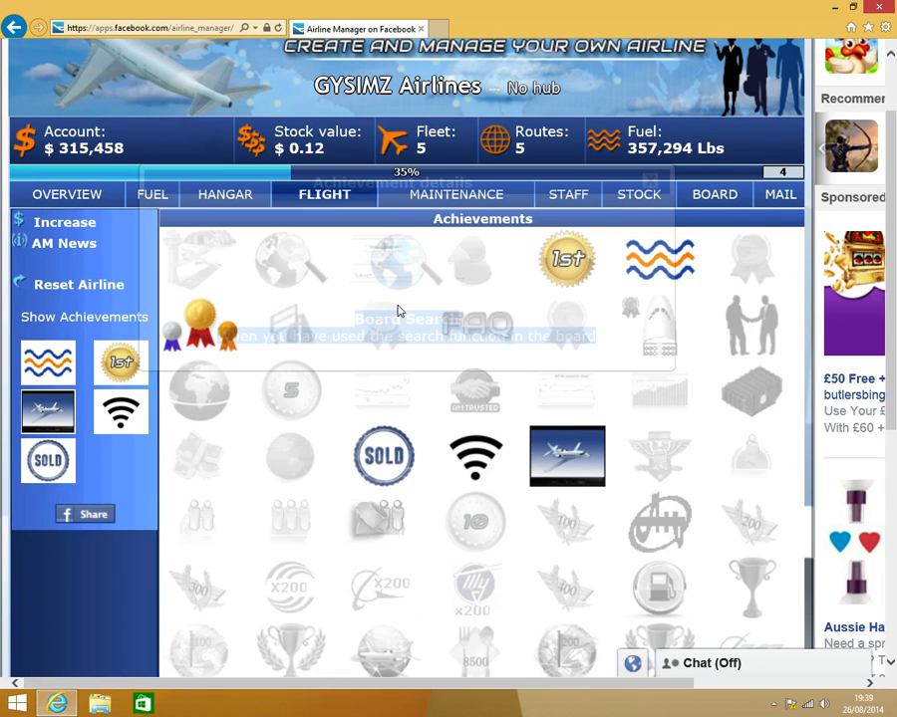
{"action": "left_click", "coordinate": [397, 259]}
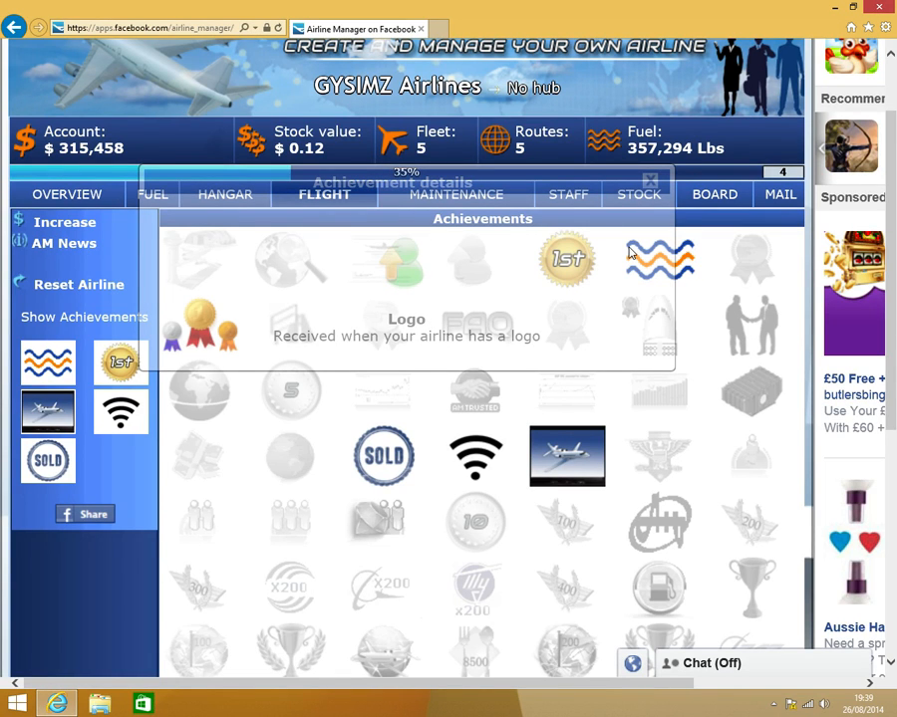
{"action": "scroll", "scroll_direction": "down", "scroll_amount": 3}
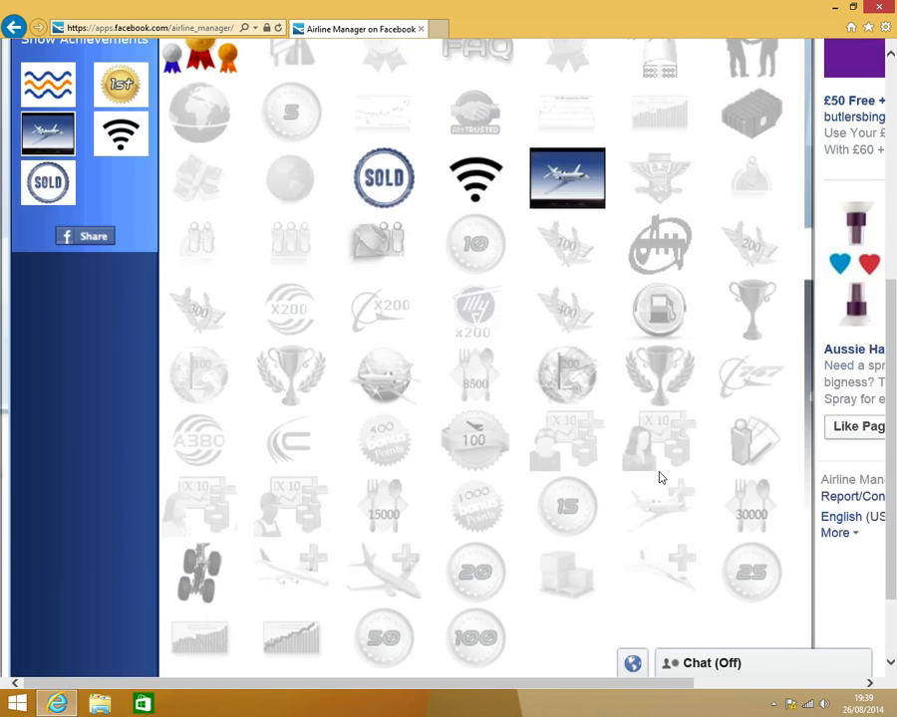
{"action": "scroll", "scroll_direction": "down", "scroll_amount": 3}
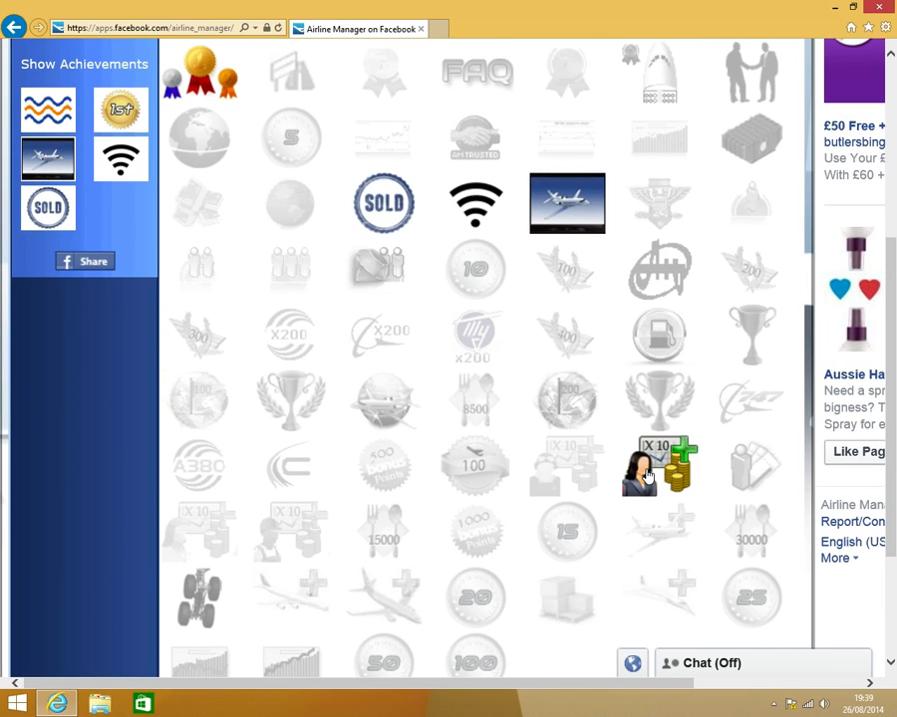
{"action": "scroll", "scroll_direction": "down", "scroll_amount": 3}
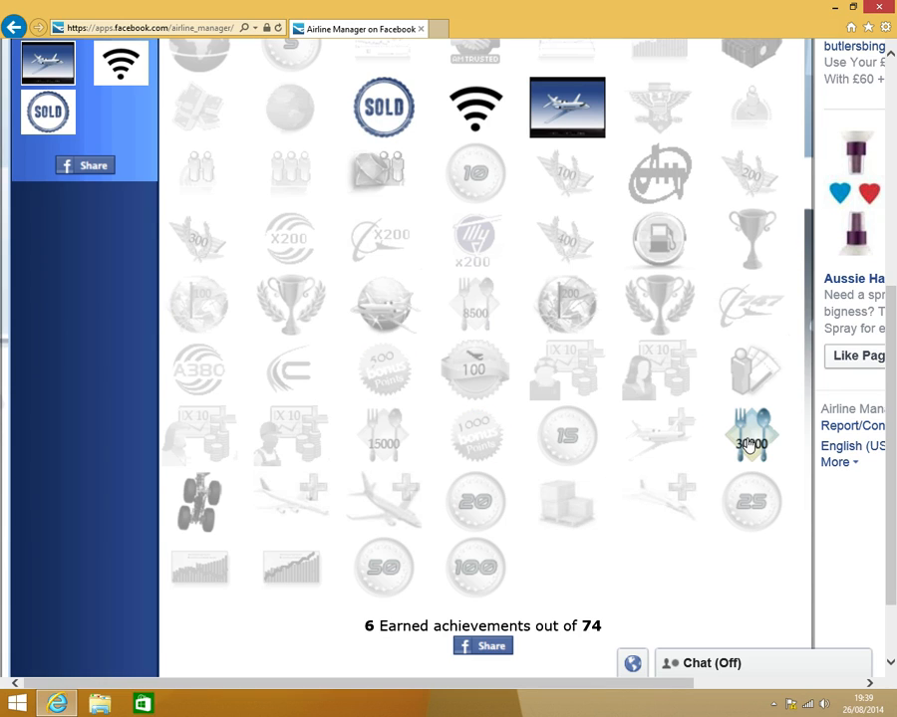
{"action": "mouse_move", "coordinate": [474, 315]}
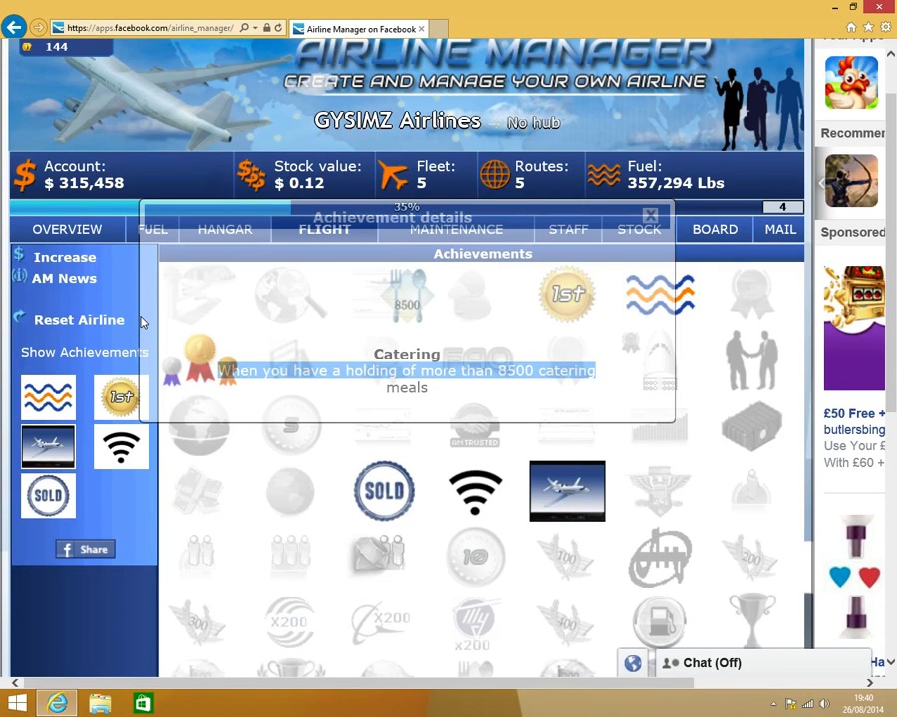
{"action": "left_click", "coordinate": [650, 215]}
{"action": "type", "text": "8"}
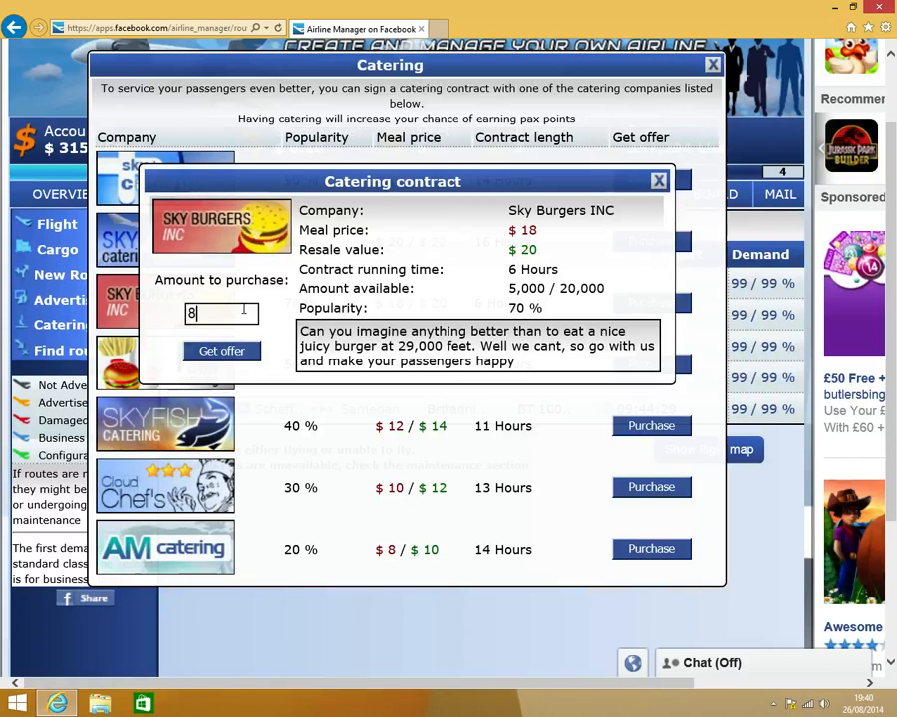
Get an offer for 8,500 Sky Burgers meals and sign the $153,000 catering contract
{"action": "type", "text": "500"}
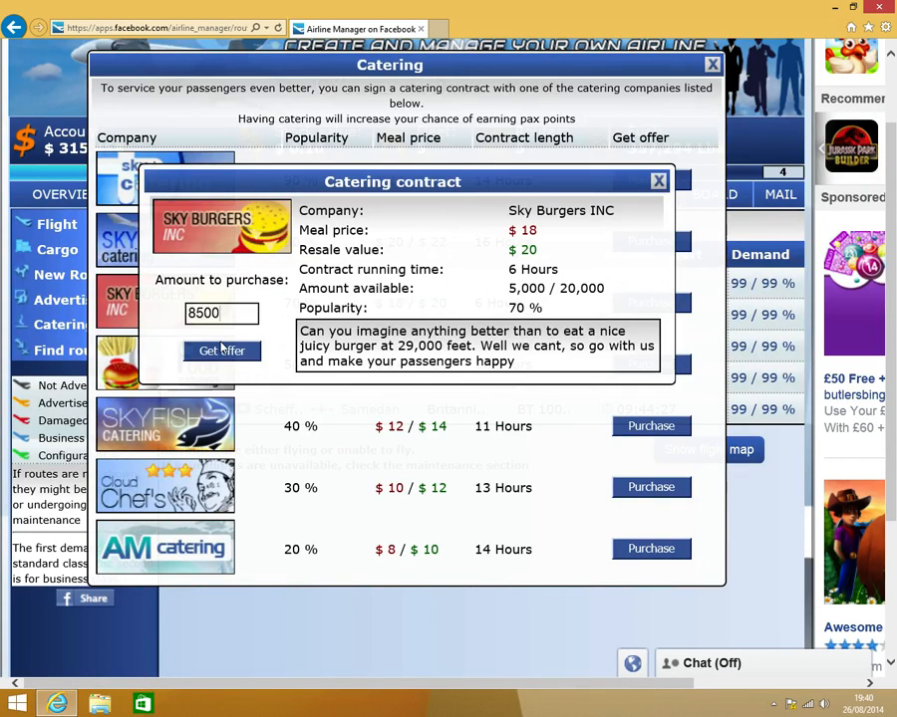
{"action": "left_click", "coordinate": [221, 351]}
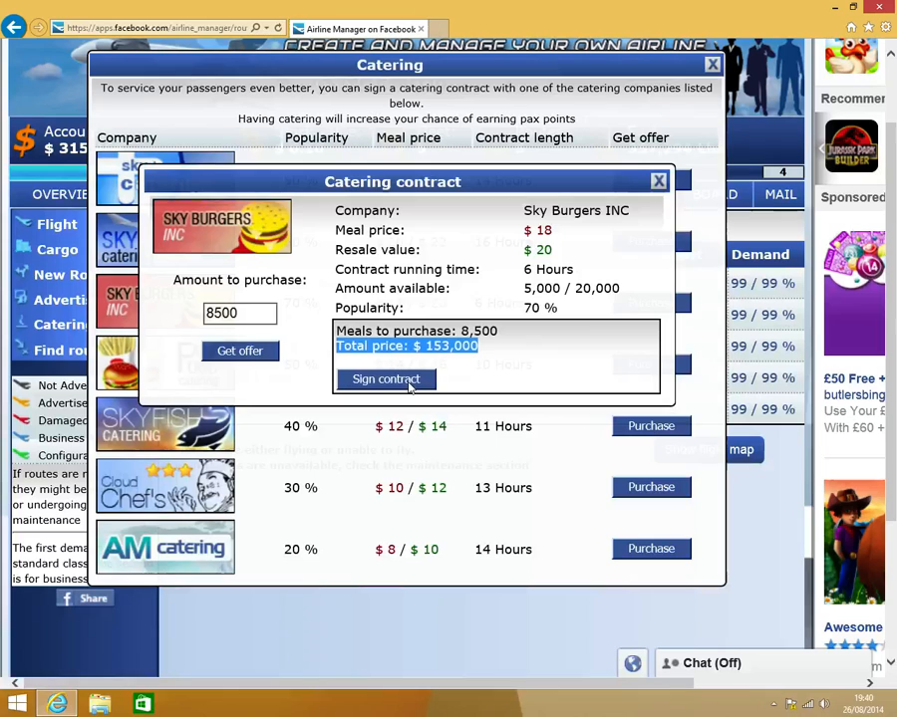
{"action": "left_click", "coordinate": [387, 378]}
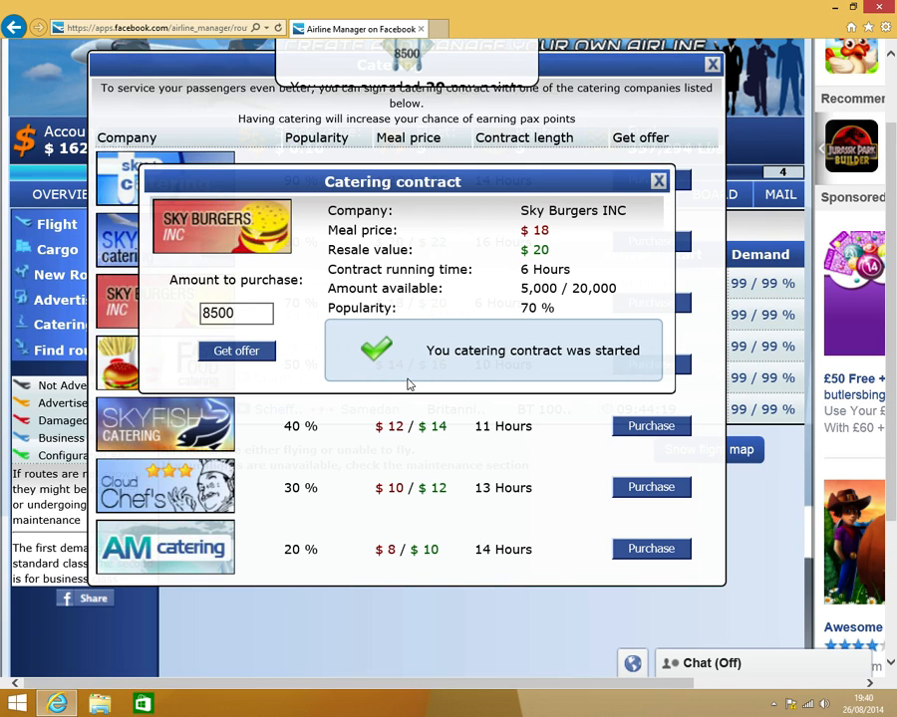
{"action": "left_click", "coordinate": [657, 180]}
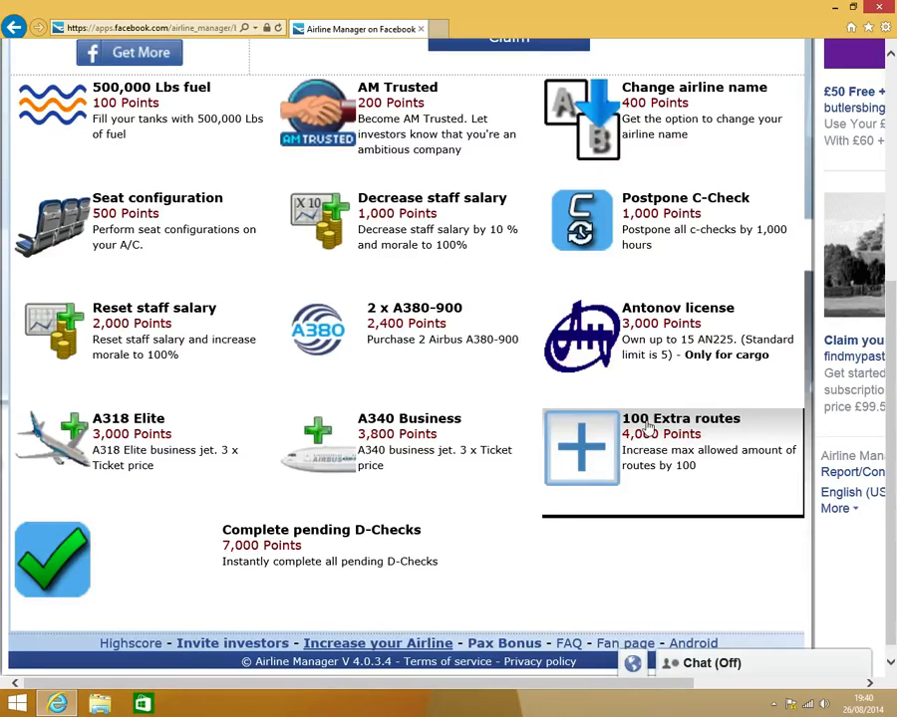
{"action": "mouse_move", "coordinate": [465, 419]}
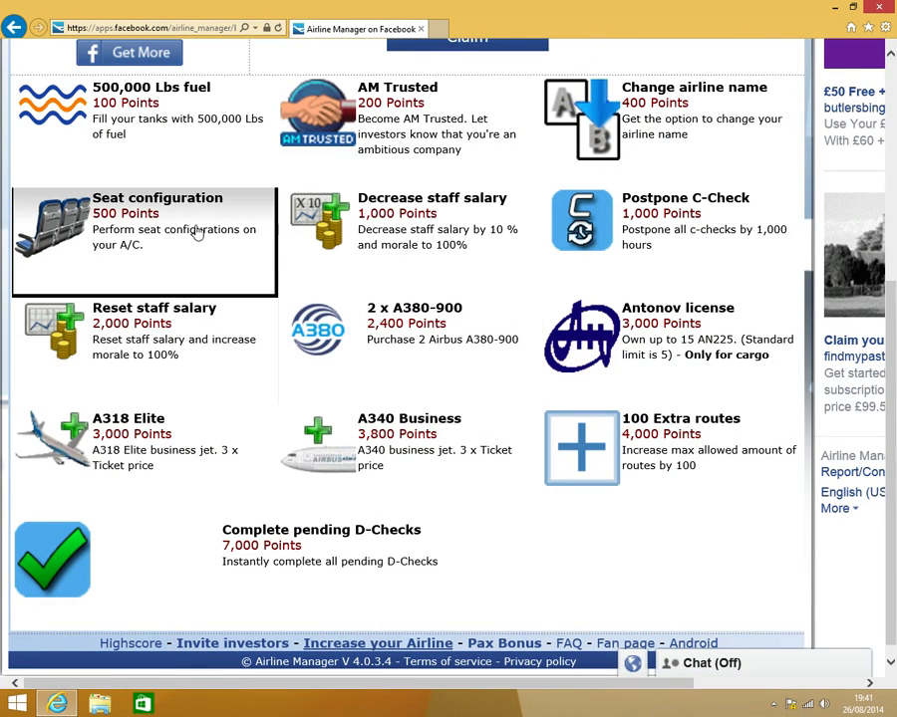
{"action": "mouse_move", "coordinate": [433, 462]}
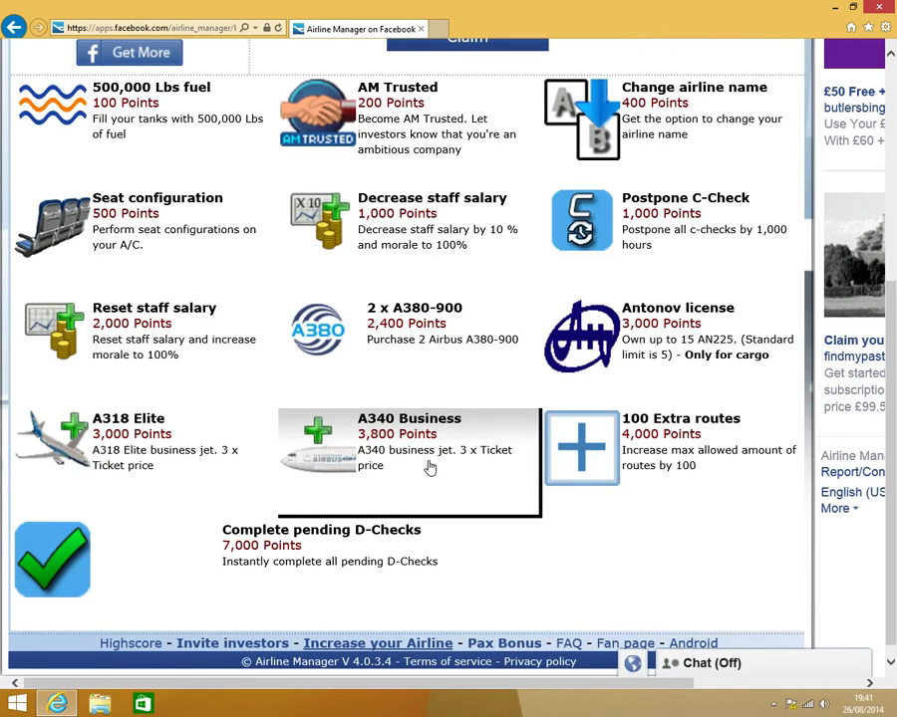
Claim the 500,000 Lbs fuel reward for 100 bonus points
{"action": "scroll", "scroll_direction": "up", "scroll_amount": 3}
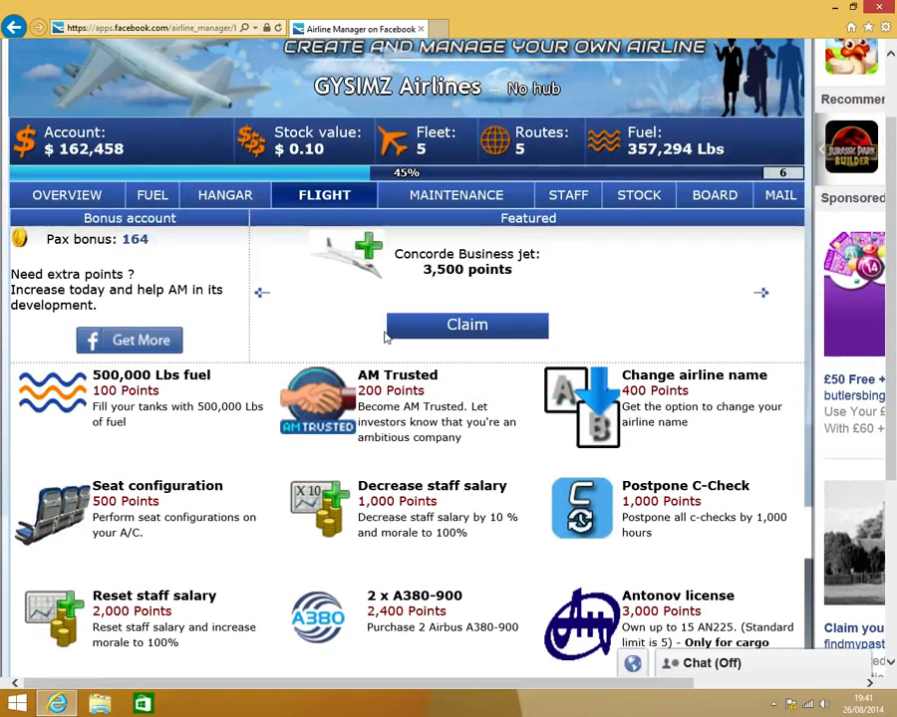
{"action": "mouse_move", "coordinate": [196, 412]}
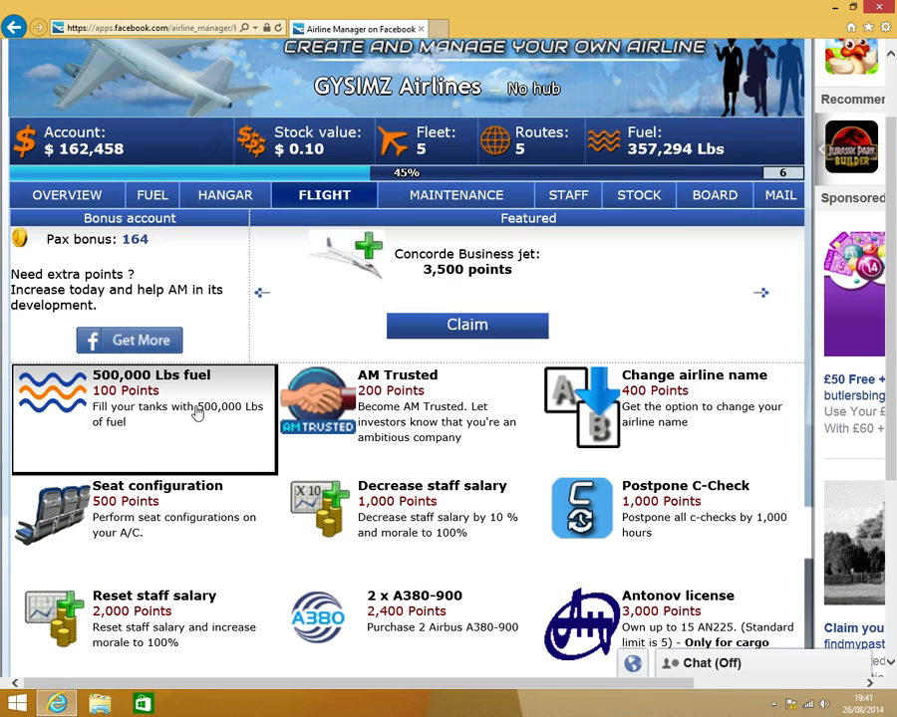
{"action": "left_click", "coordinate": [143, 399]}
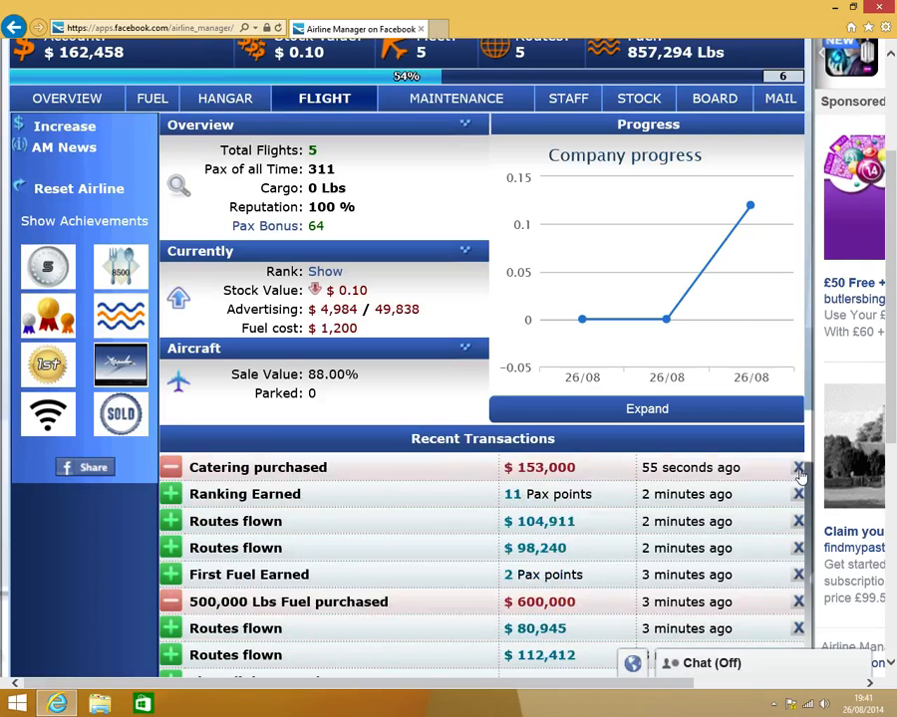
Collapse the Recent Transactions list after reviewing the catering purchase
{"action": "left_click", "coordinate": [797, 469]}
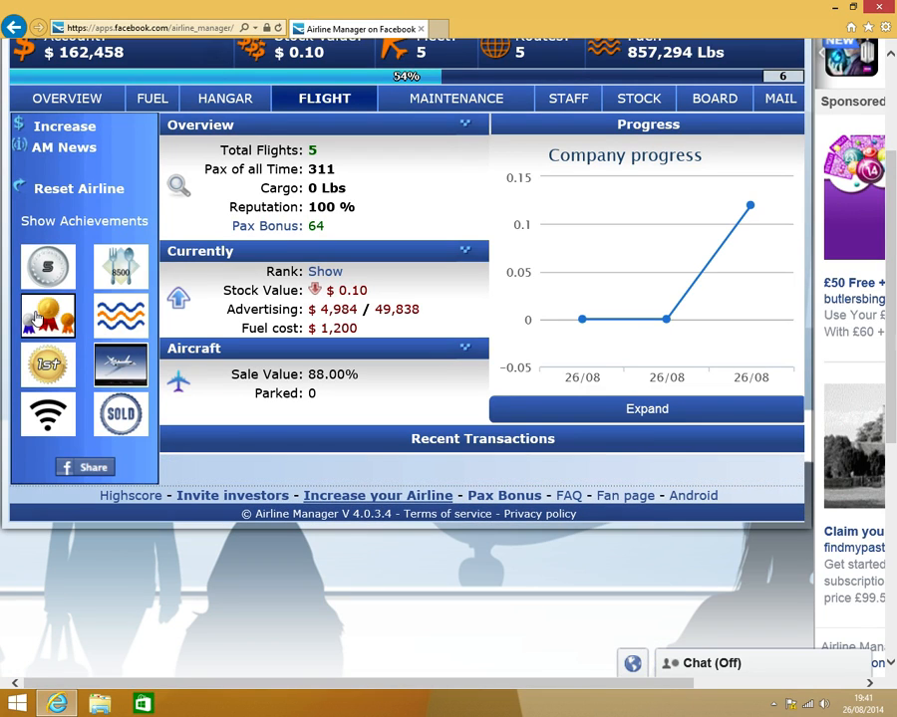
{"action": "scroll", "scroll_direction": "down", "scroll_amount": 3}
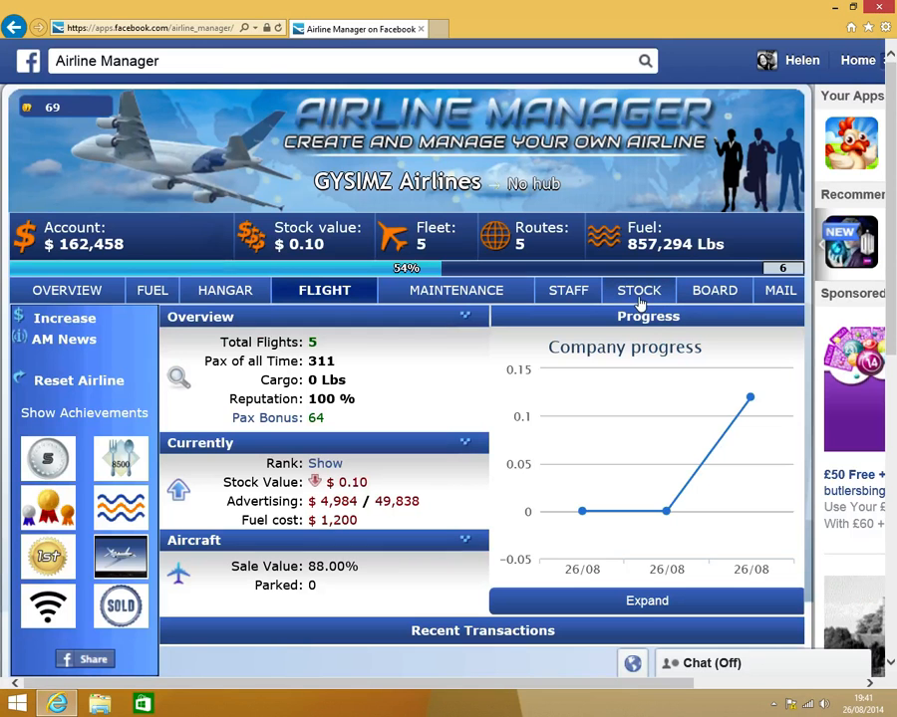
{"action": "mouse_move", "coordinate": [506, 355]}
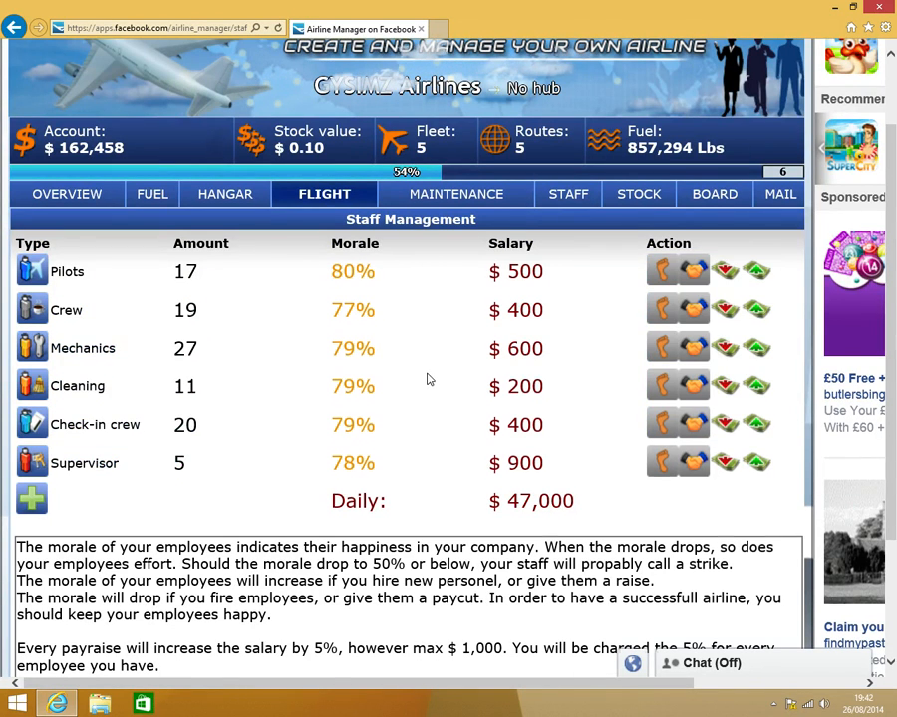
Scroll the staff management page to read each group's morale and salary table
{"action": "scroll", "scroll_direction": "down", "scroll_amount": 3}
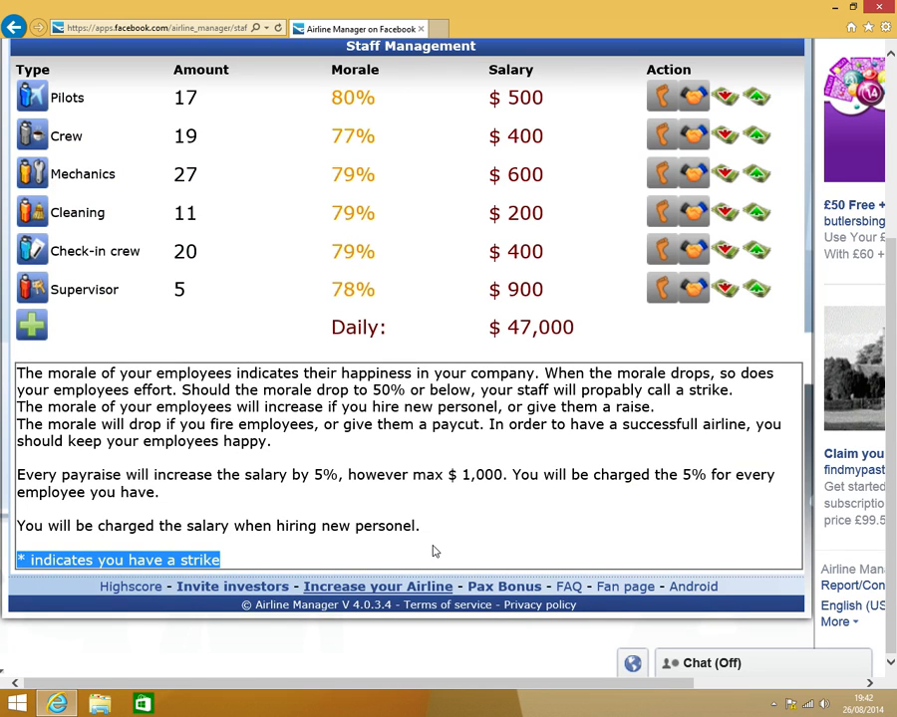